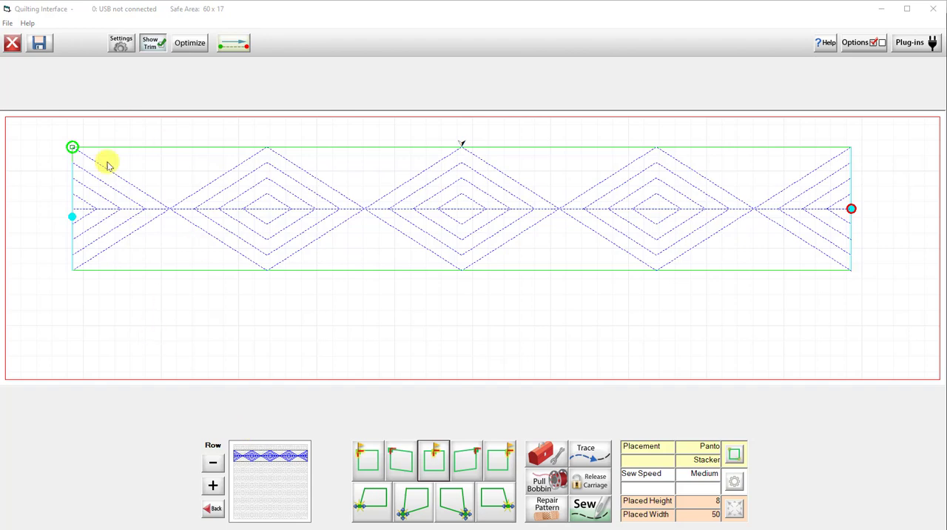
mouse_move(895, 184)
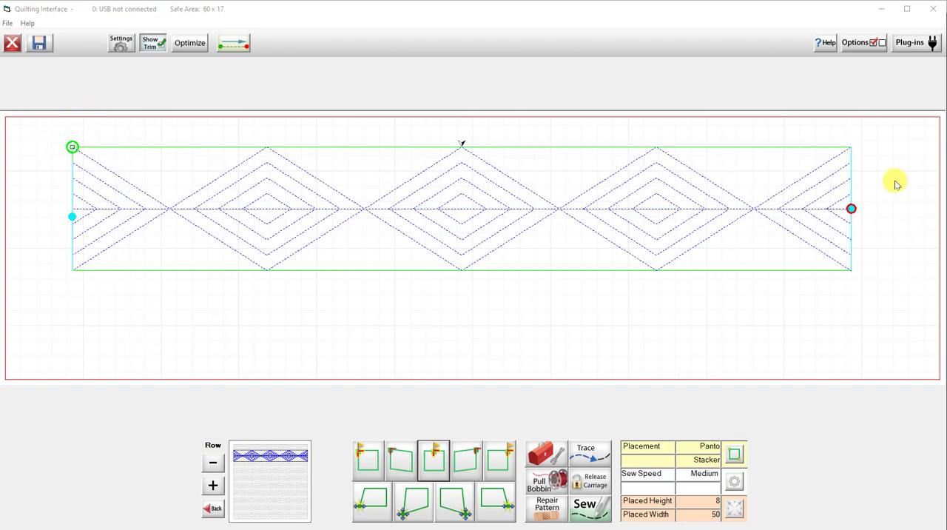
mouse_move(857, 277)
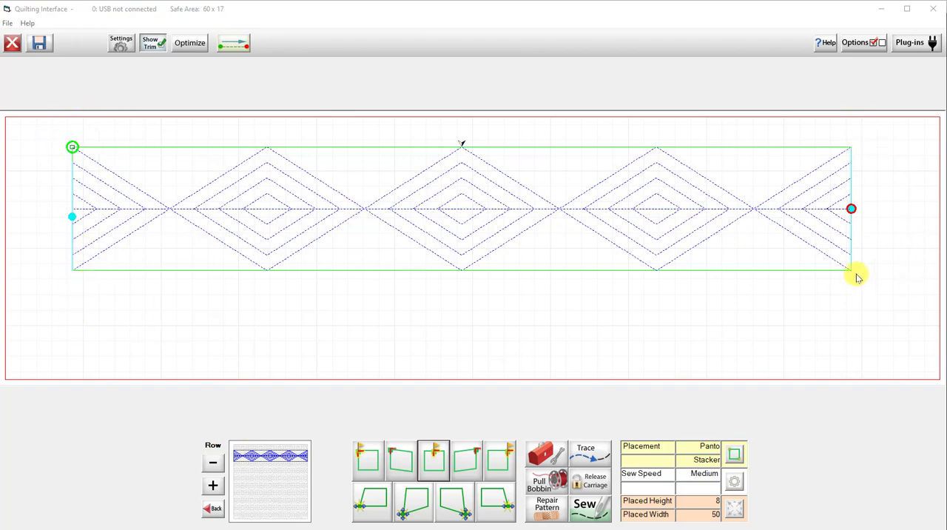
mouse_move(284, 266)
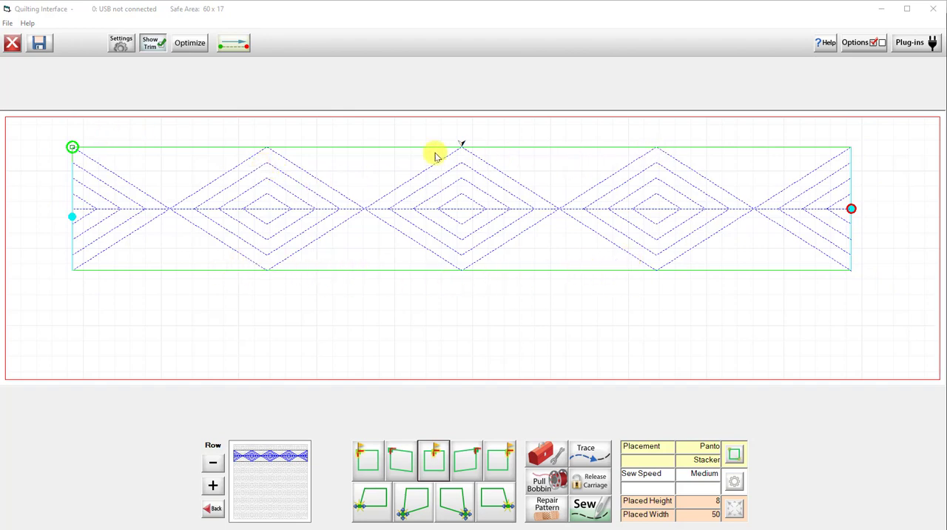
mouse_move(391, 260)
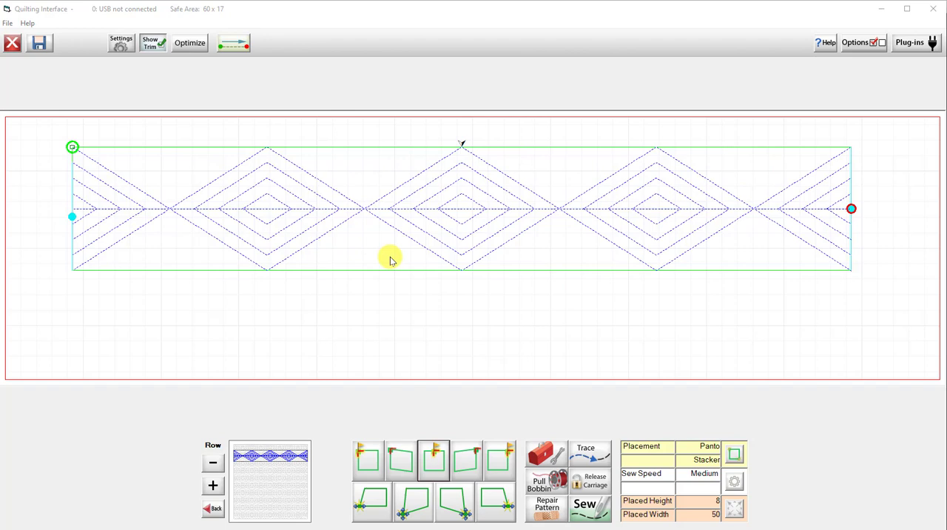
mouse_move(506, 180)
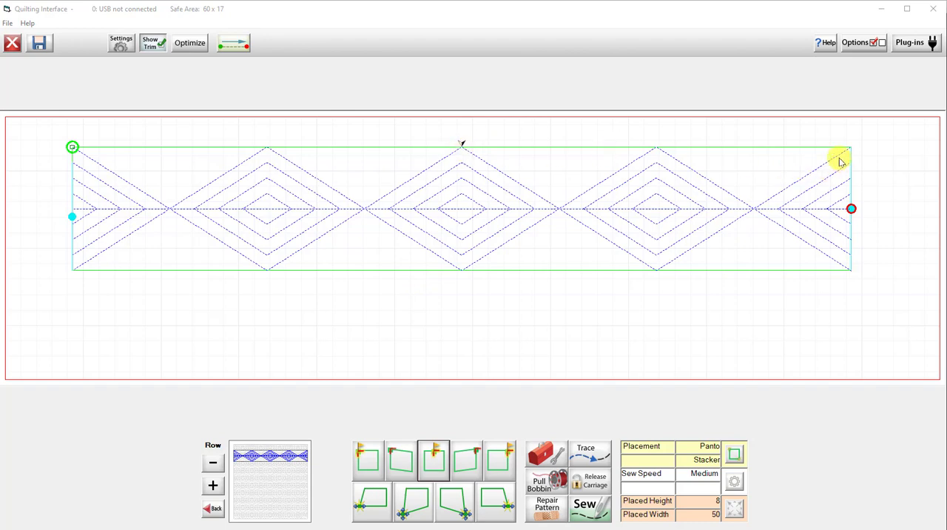
mouse_move(298, 380)
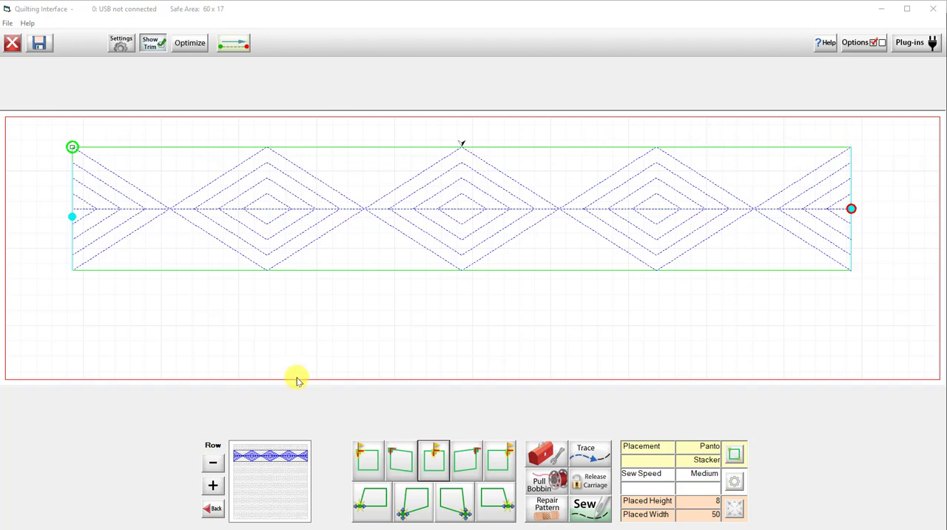
mouse_move(465, 280)
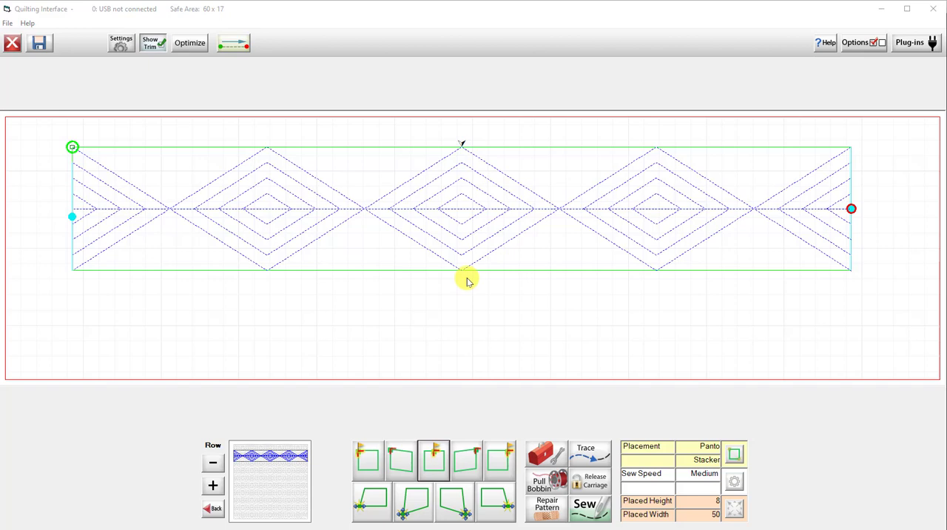
mouse_move(465, 278)
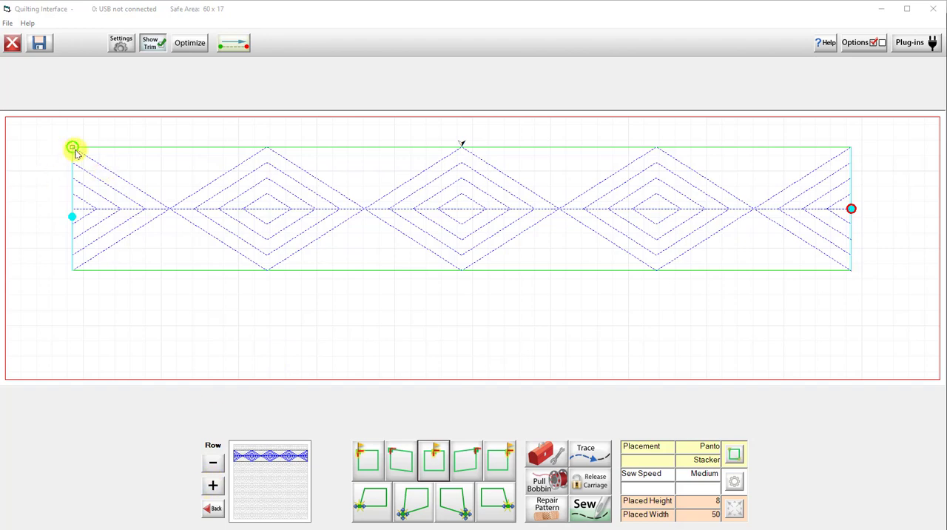
mouse_move(853, 154)
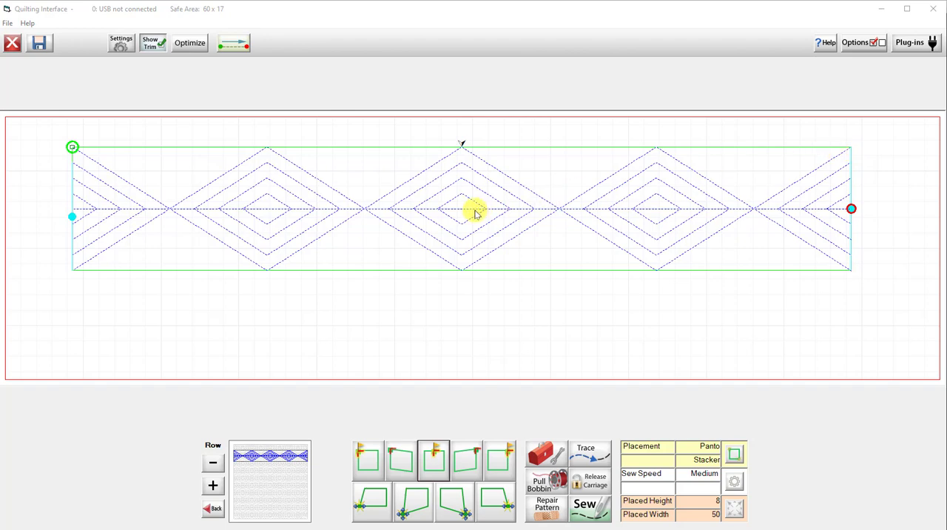
mouse_move(356, 145)
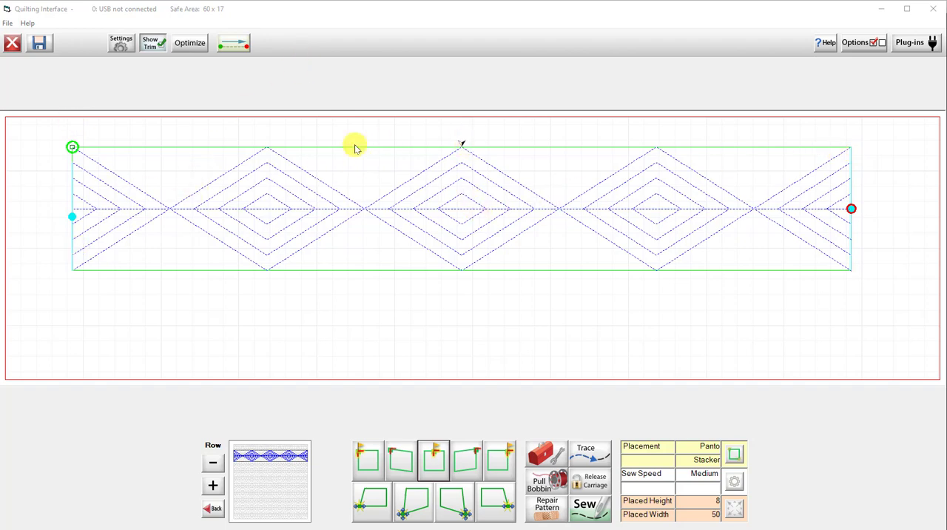
mouse_move(605, 261)
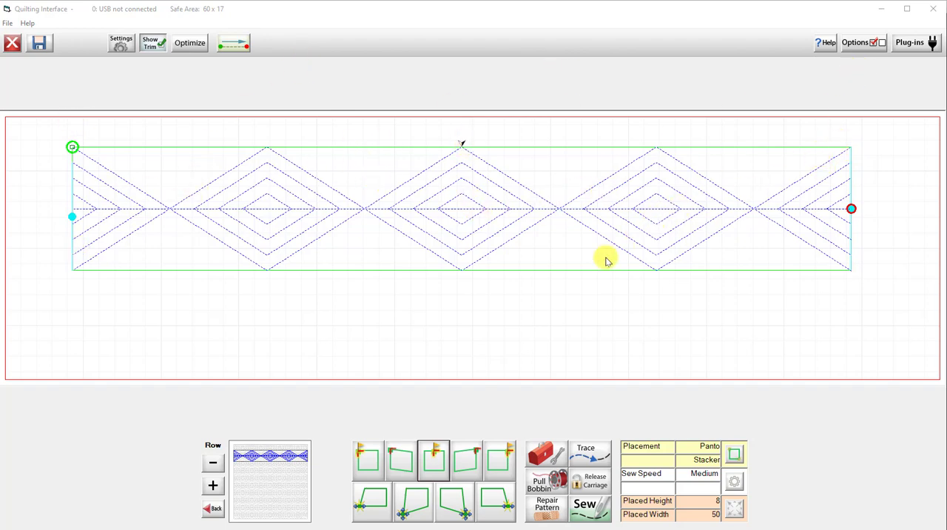
mouse_move(192, 330)
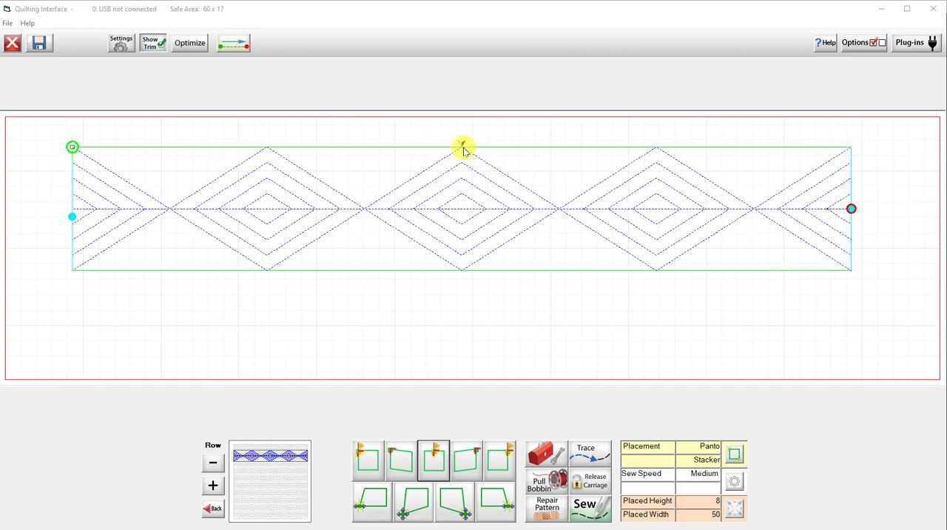
mouse_move(627, 281)
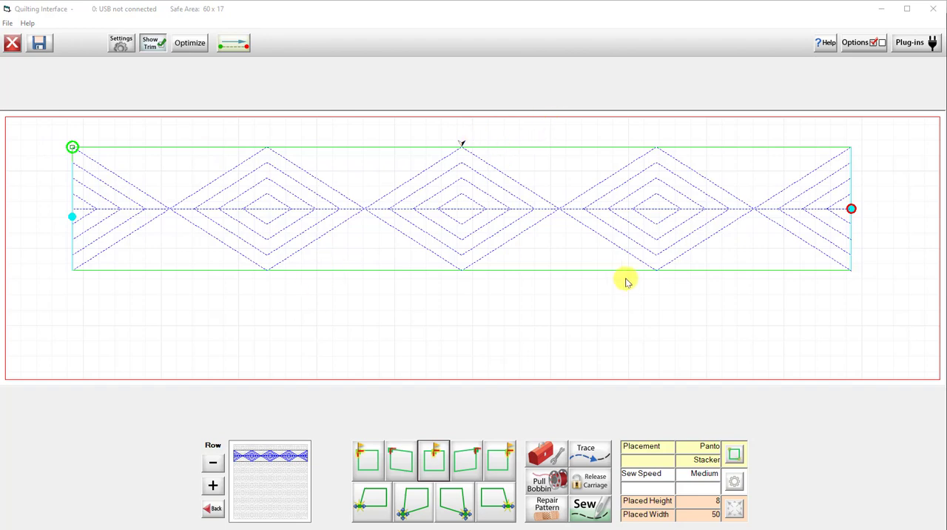
mouse_move(391, 317)
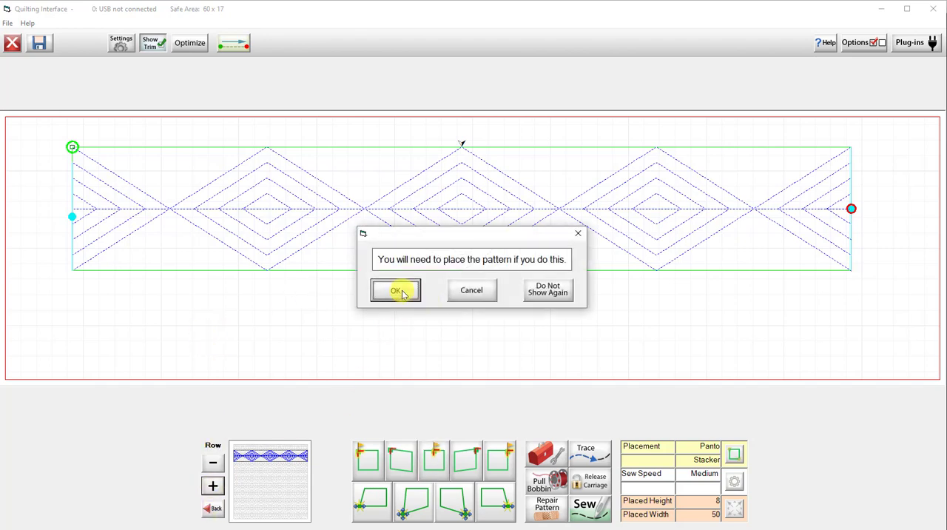
- Accept the re-placement warning so the diamond row is laid as four whole diamonds, 50 by 7.975
click(395, 290)
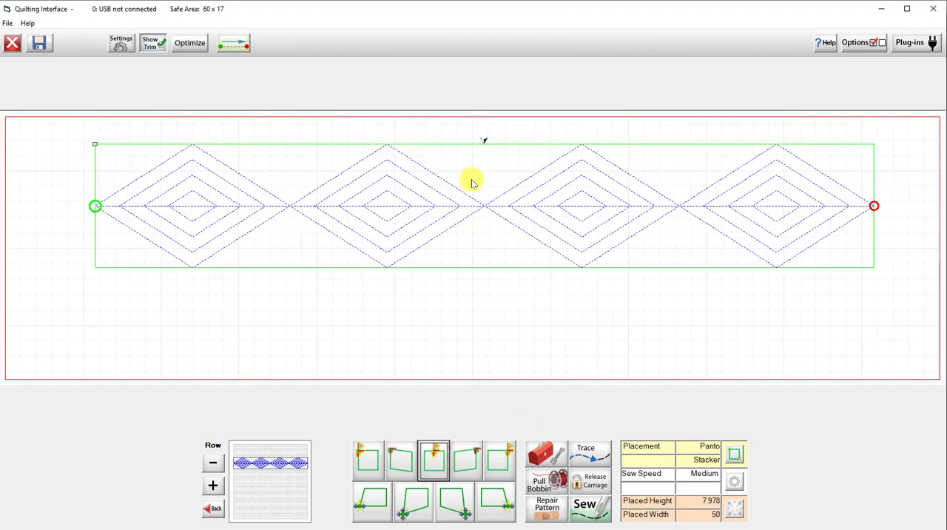
mouse_move(486, 142)
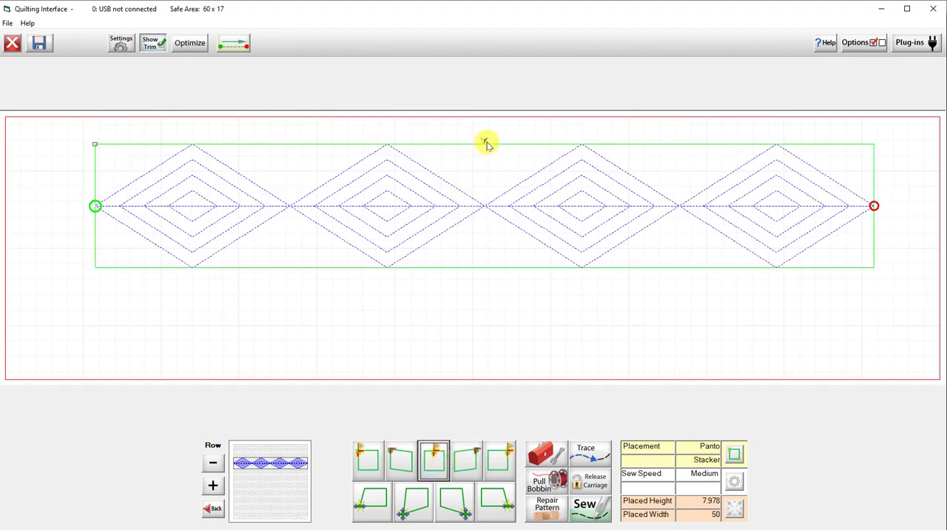
mouse_move(471, 143)
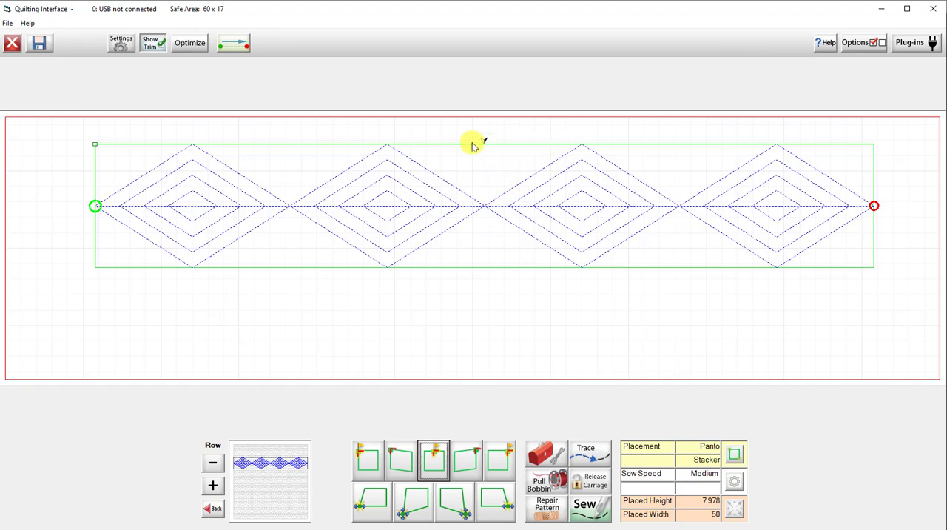
mouse_move(865, 166)
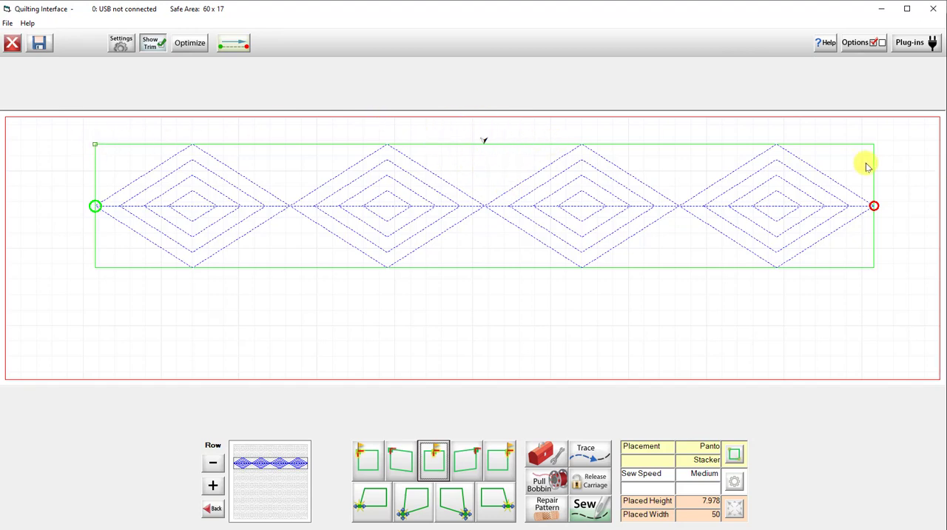
mouse_move(847, 178)
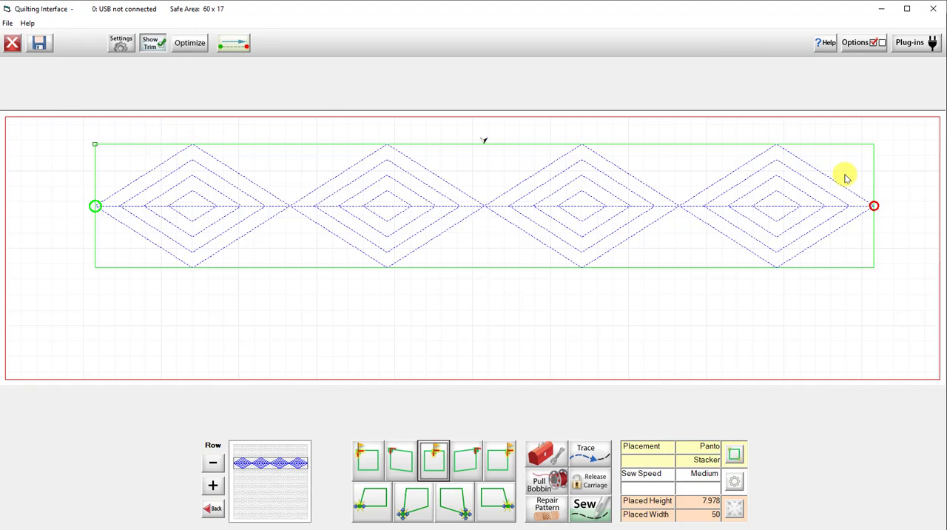
mouse_move(204, 260)
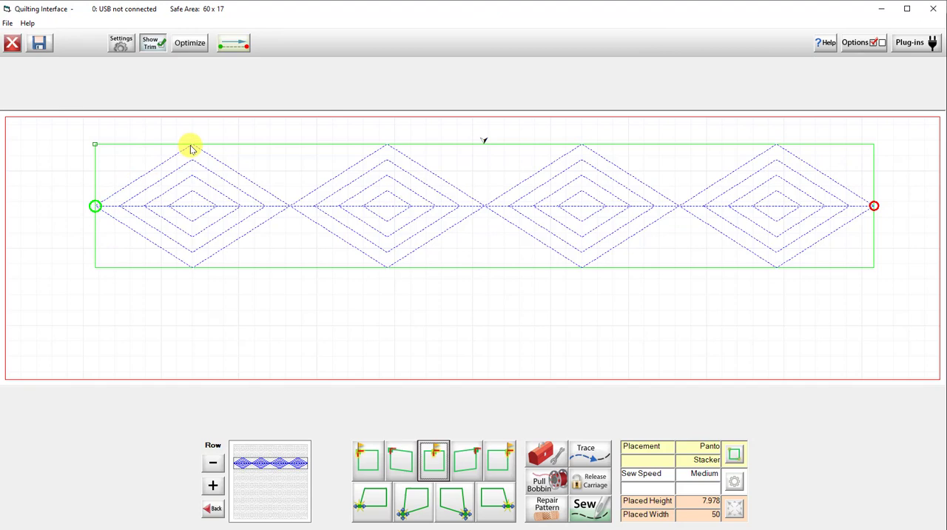
mouse_move(198, 139)
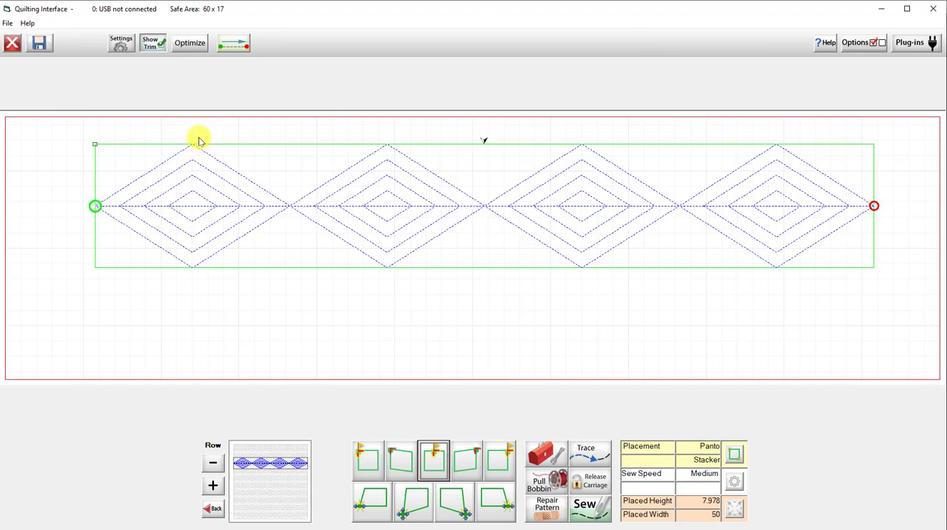
mouse_move(194, 142)
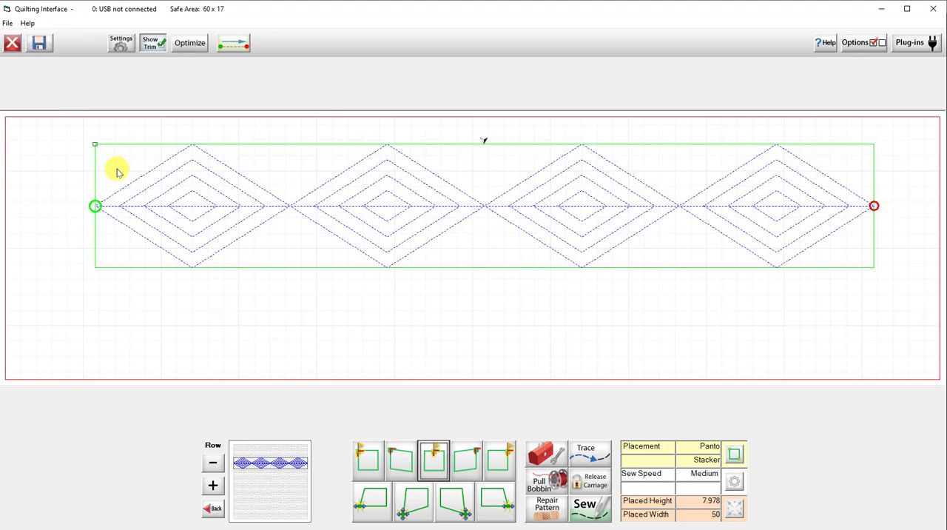
mouse_move(191, 138)
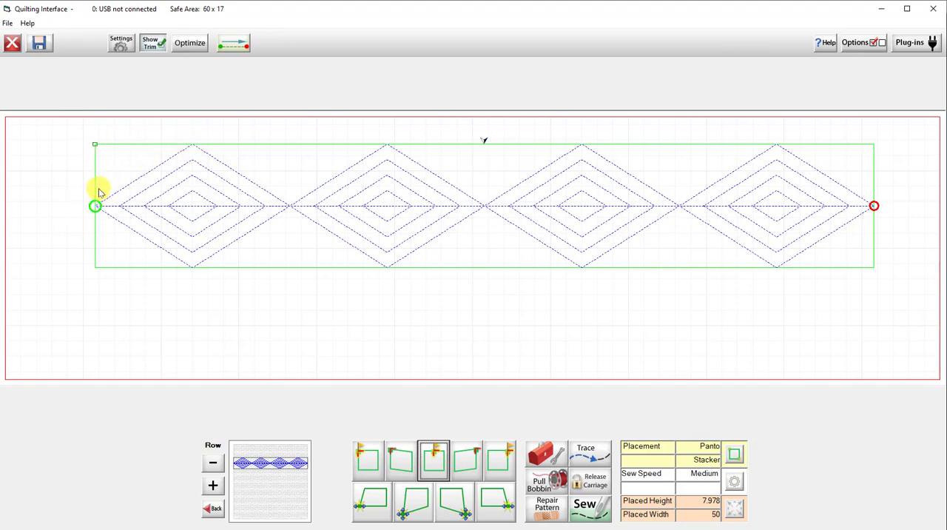
mouse_move(97, 139)
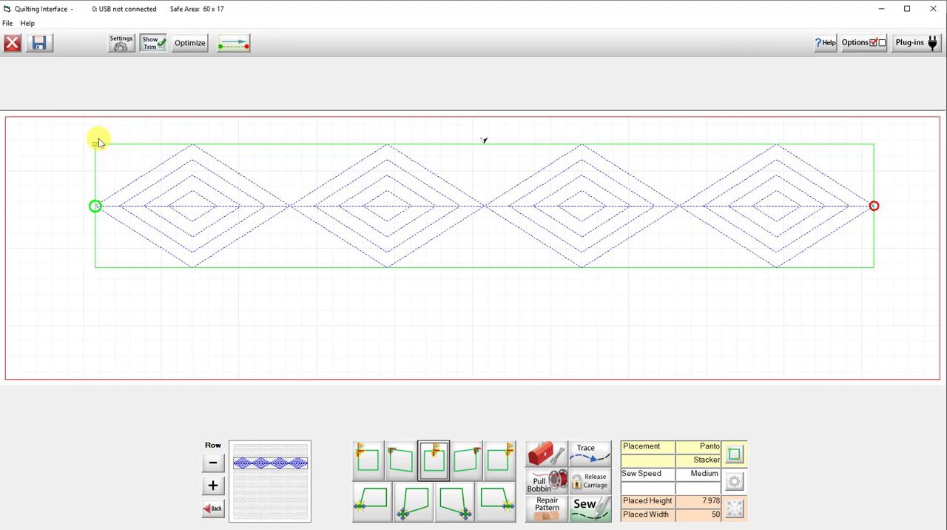
mouse_move(166, 134)
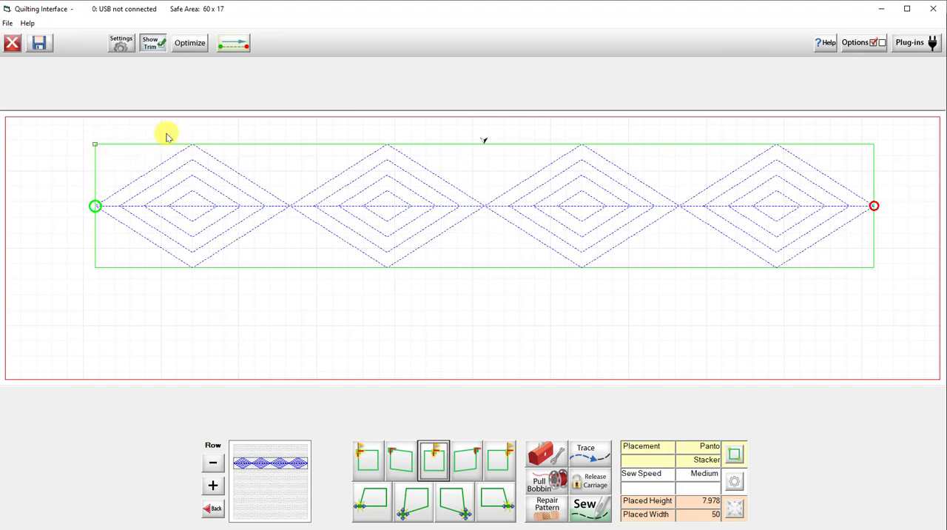
mouse_move(100, 188)
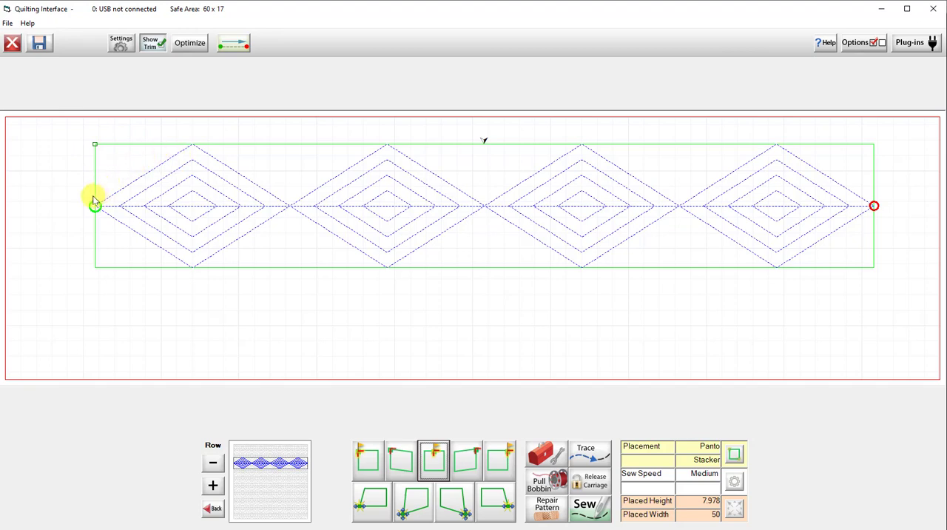
mouse_move(95, 131)
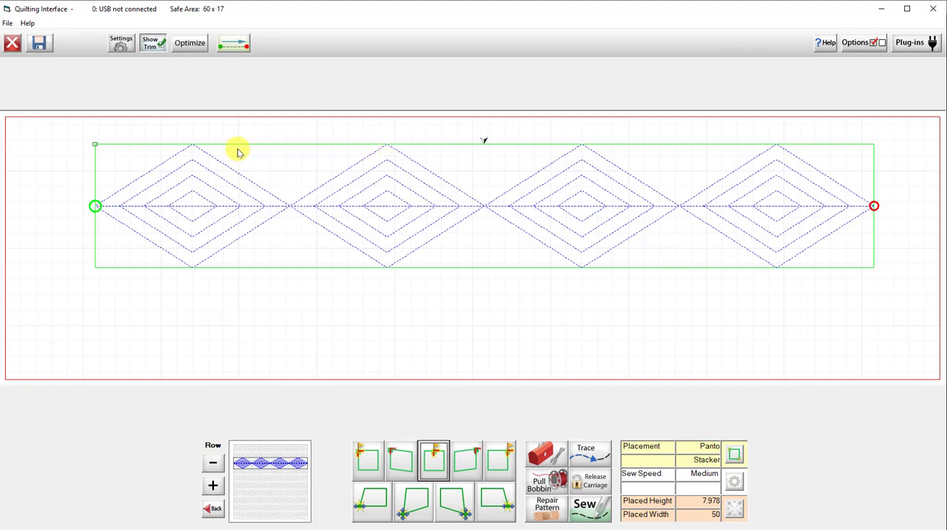
mouse_move(191, 145)
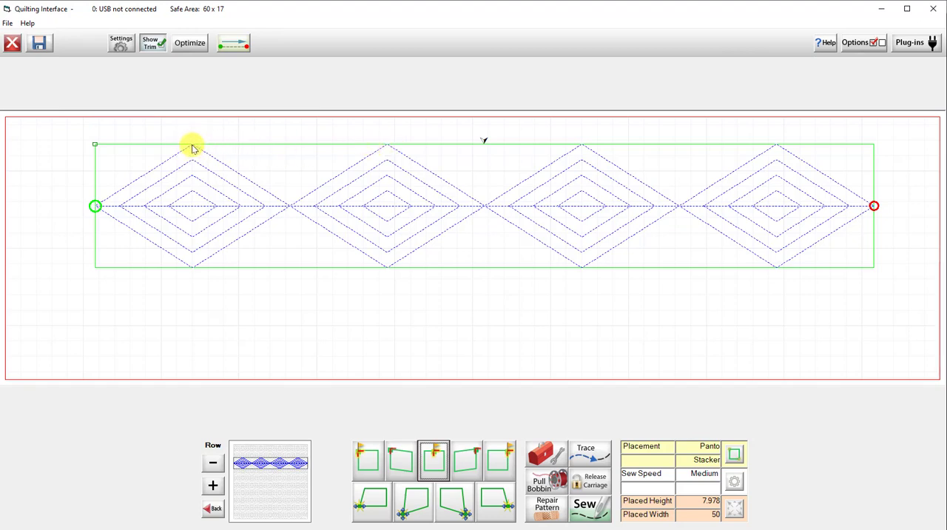
mouse_move(139, 151)
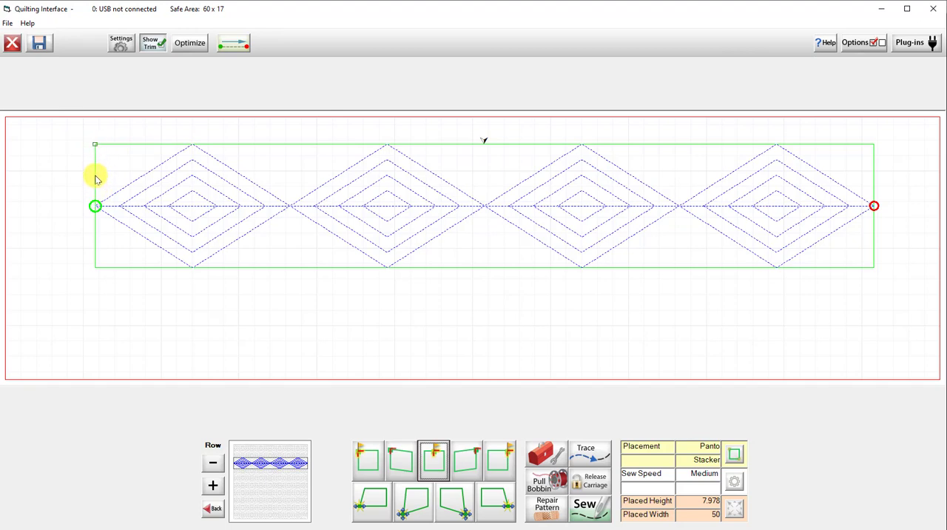
mouse_move(94, 198)
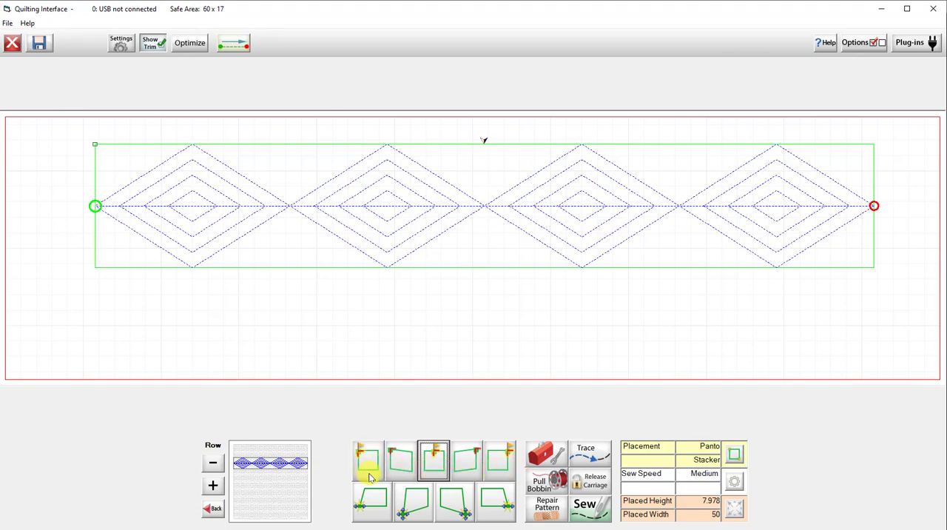
mouse_move(373, 470)
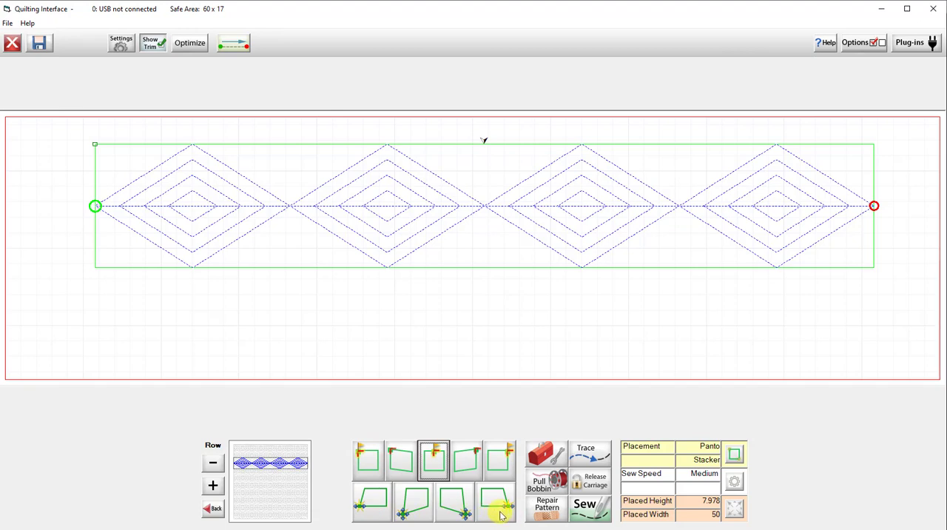
mouse_move(494, 468)
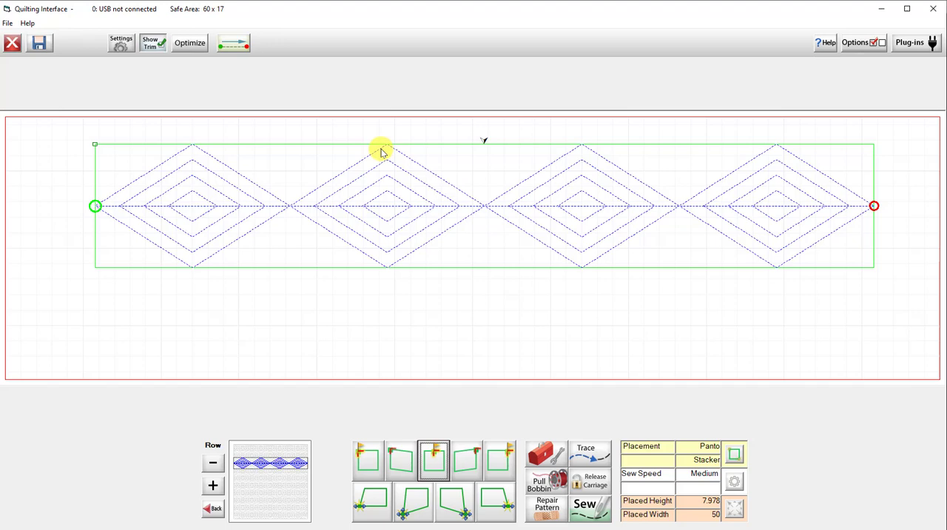
mouse_move(83, 272)
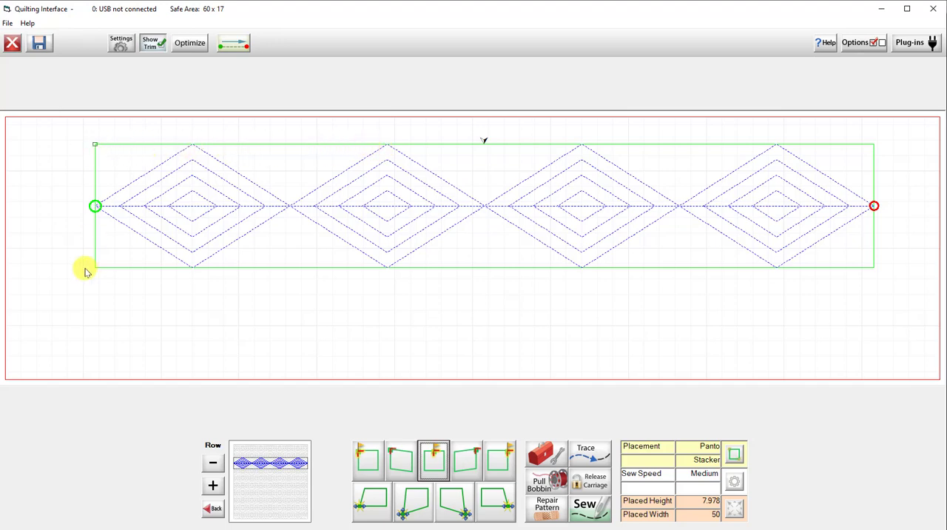
mouse_move(134, 142)
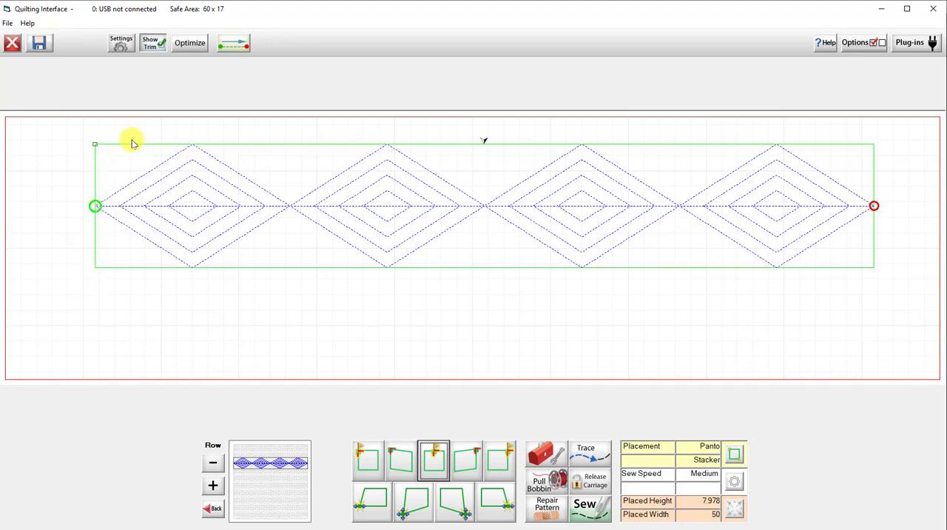
mouse_move(207, 228)
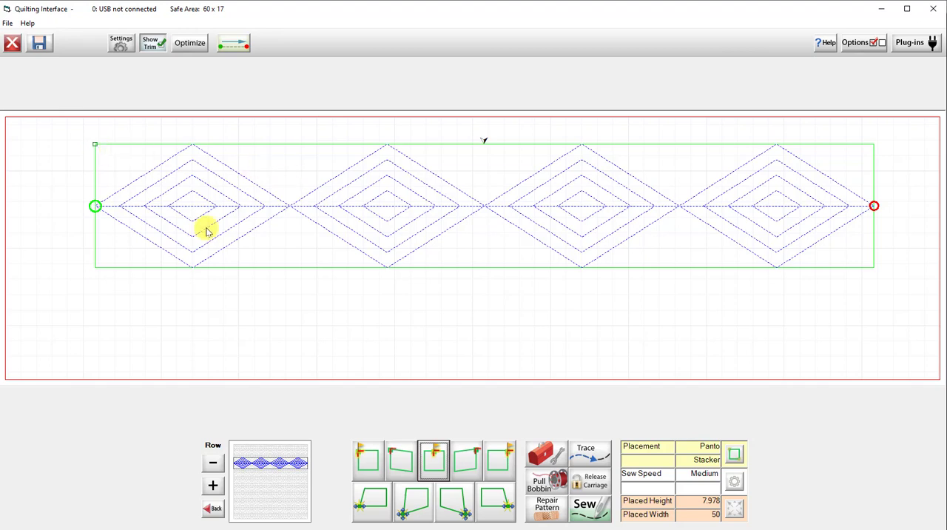
mouse_move(238, 235)
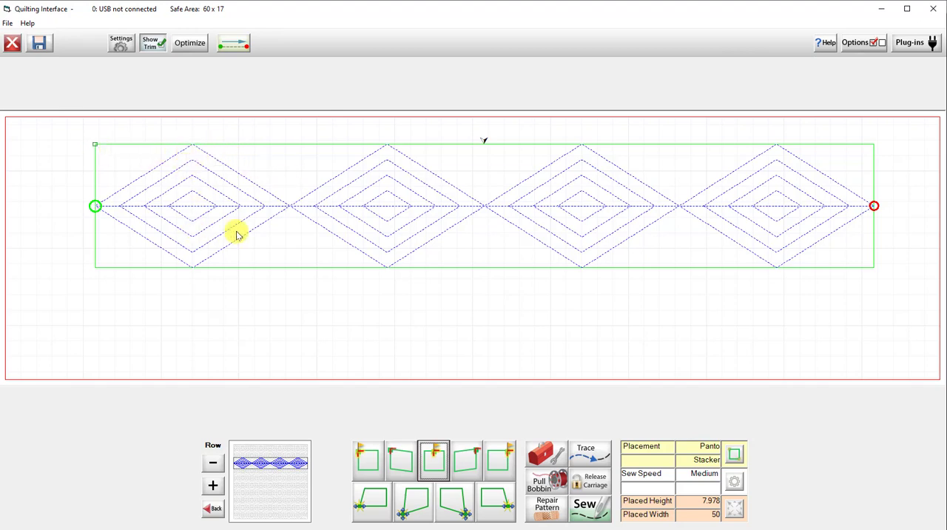
mouse_move(195, 145)
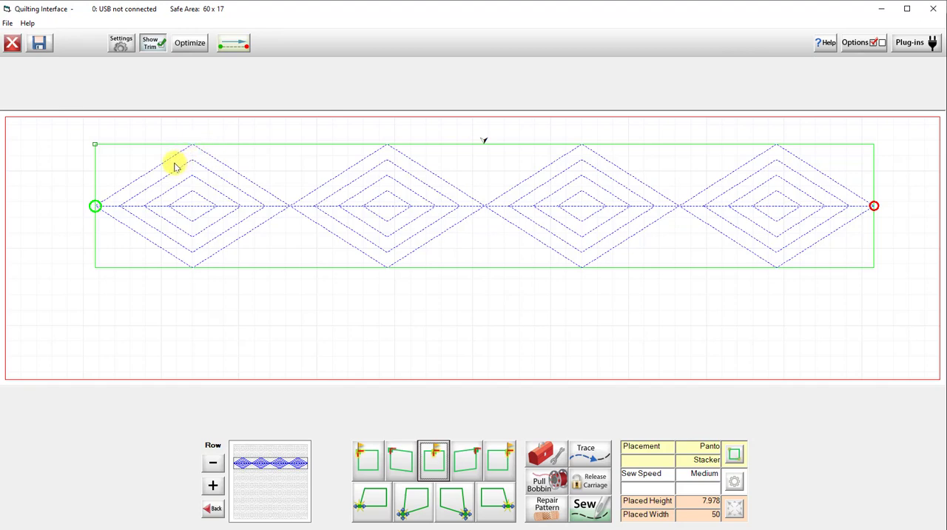
mouse_move(198, 143)
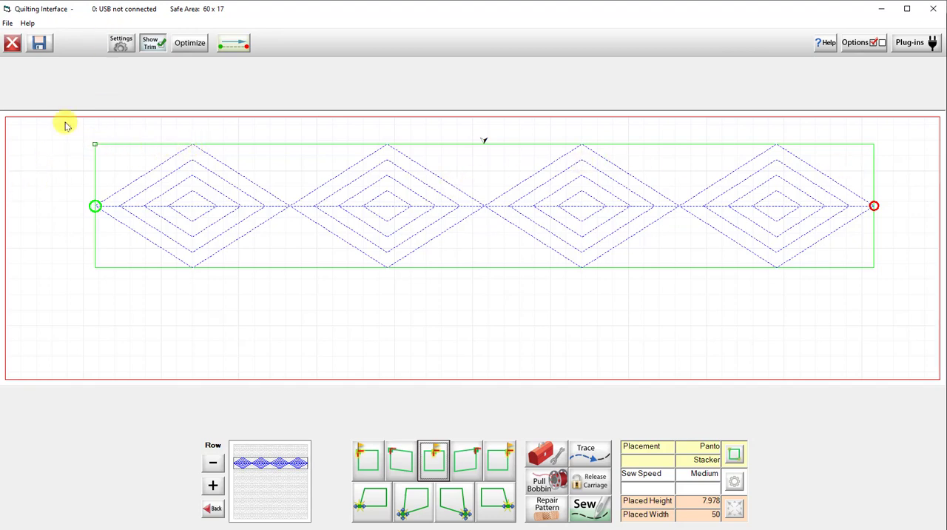
mouse_move(863, 172)
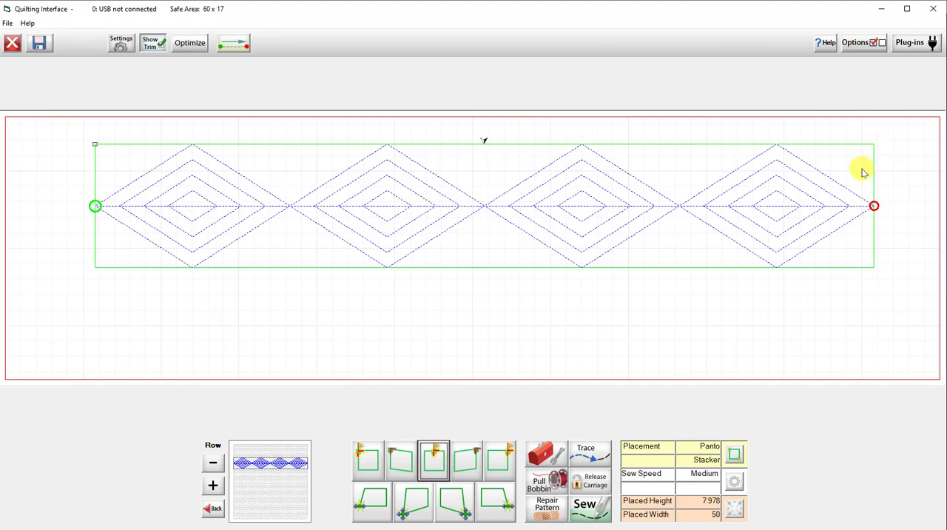
mouse_move(66, 141)
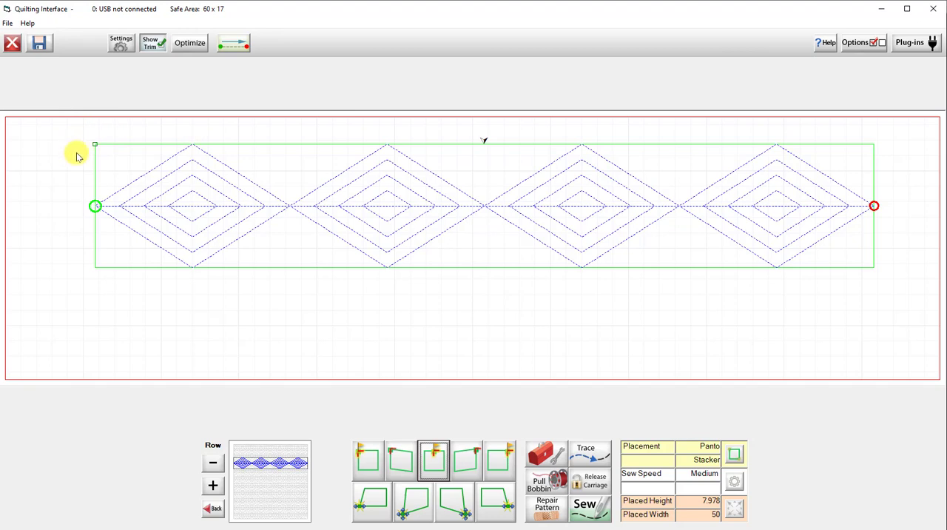
mouse_move(172, 169)
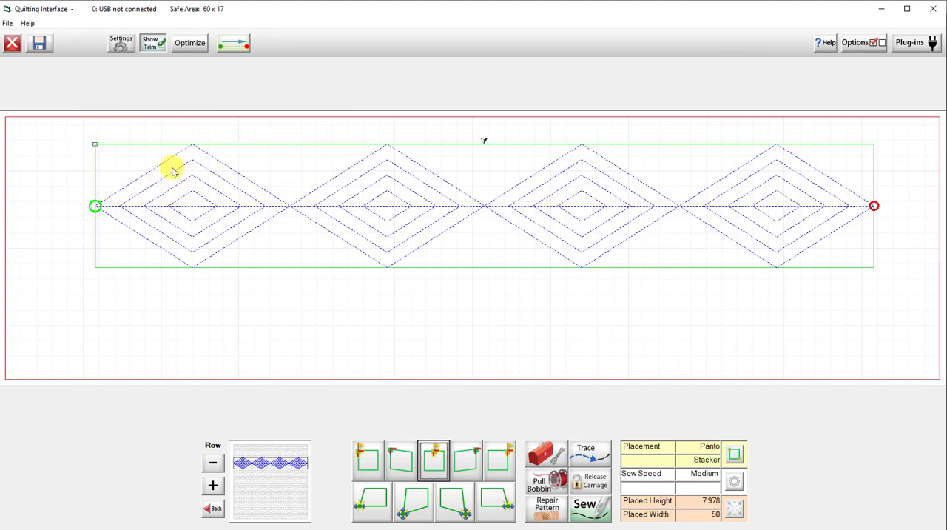
mouse_move(189, 145)
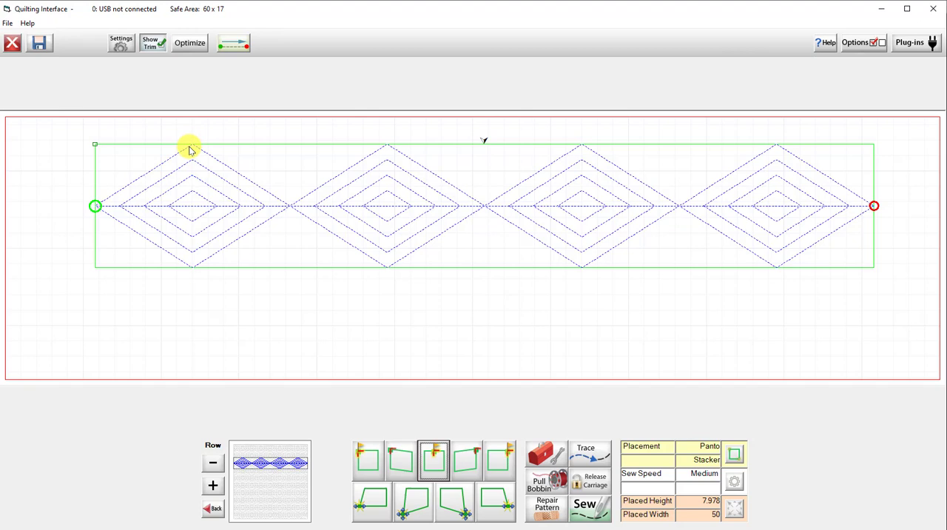
mouse_move(151, 121)
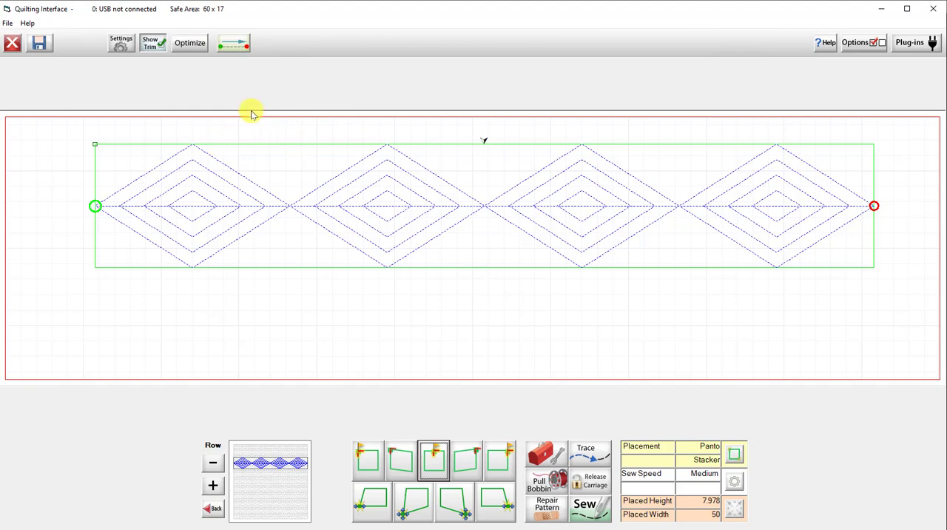
mouse_move(287, 62)
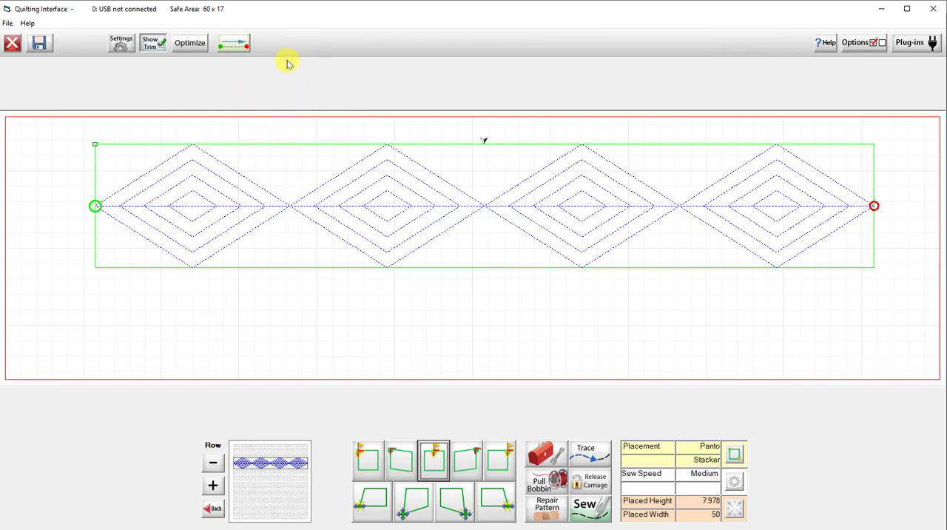
mouse_move(284, 53)
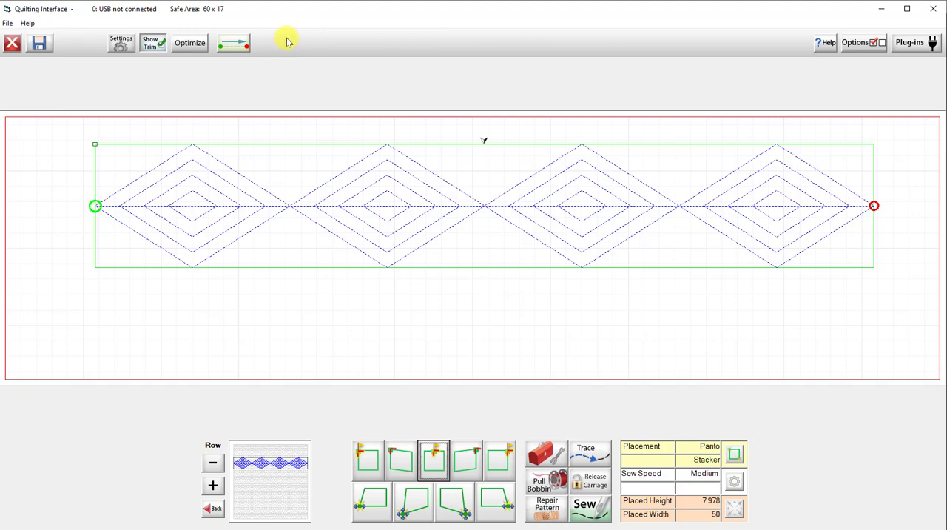
mouse_move(314, 92)
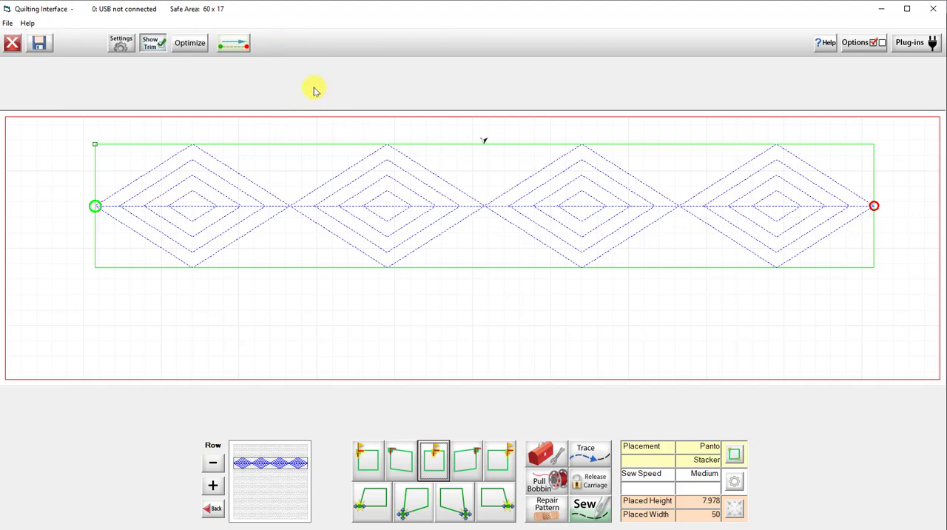
mouse_move(274, 60)
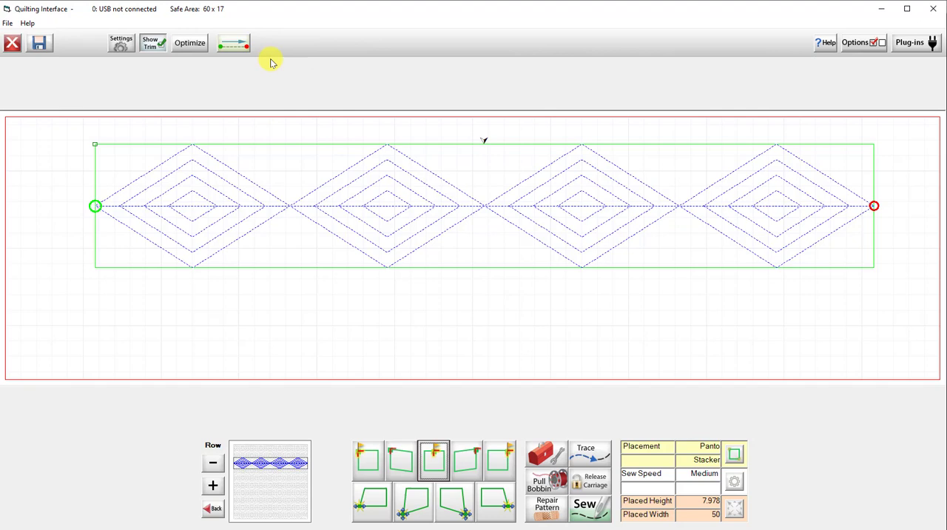
mouse_move(290, 51)
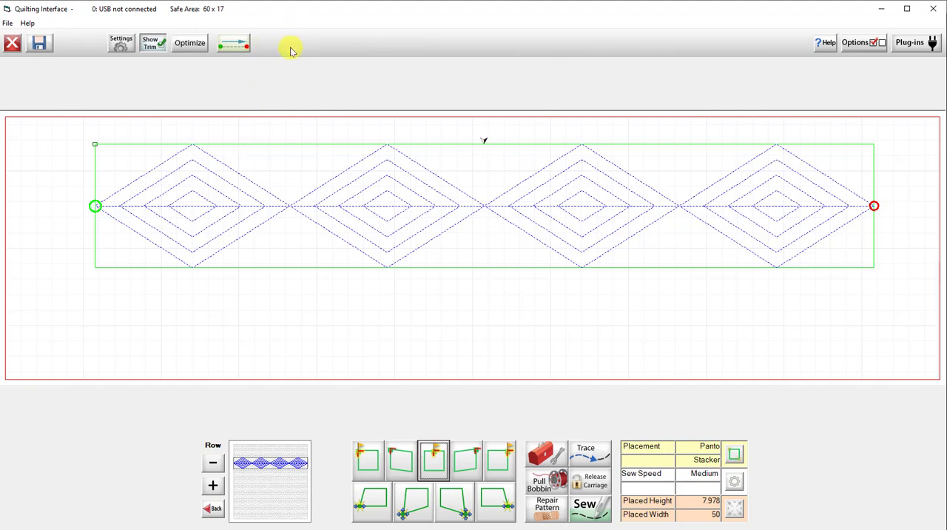
mouse_move(305, 235)
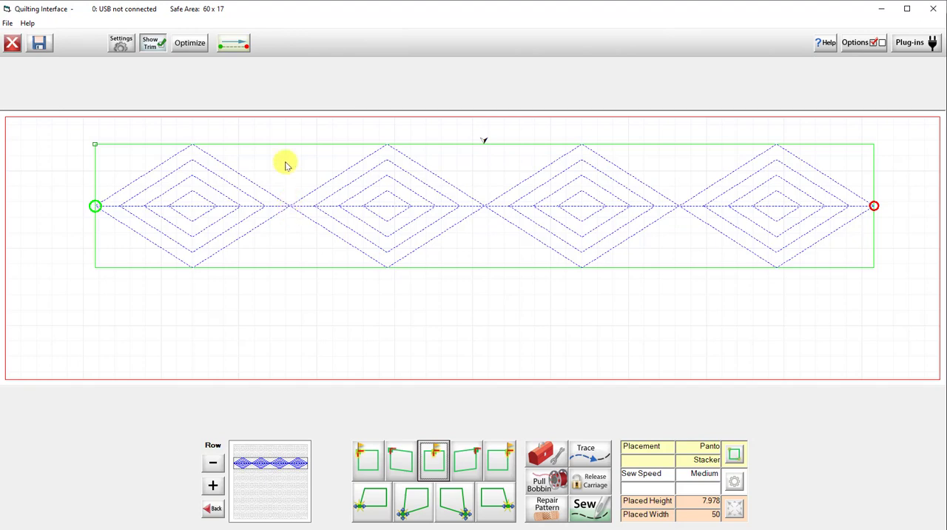
mouse_move(305, 255)
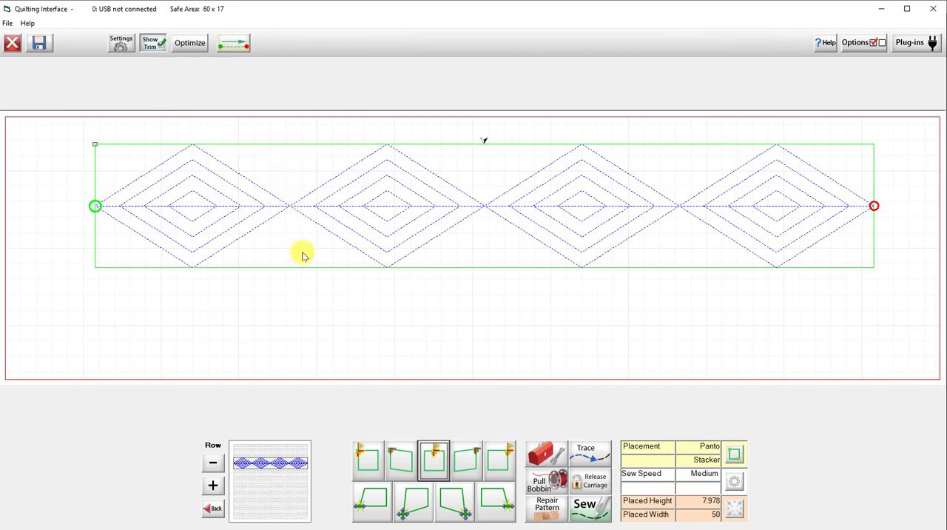
mouse_move(213, 296)
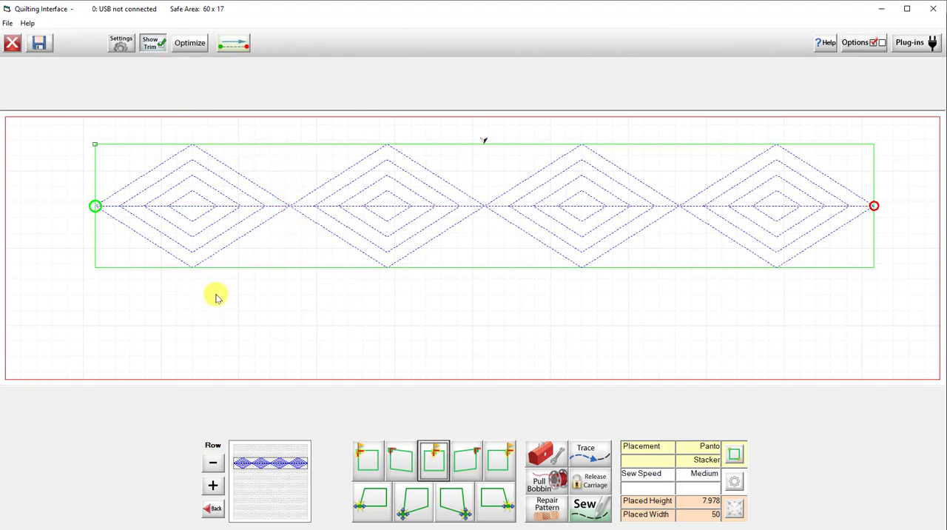
mouse_move(305, 237)
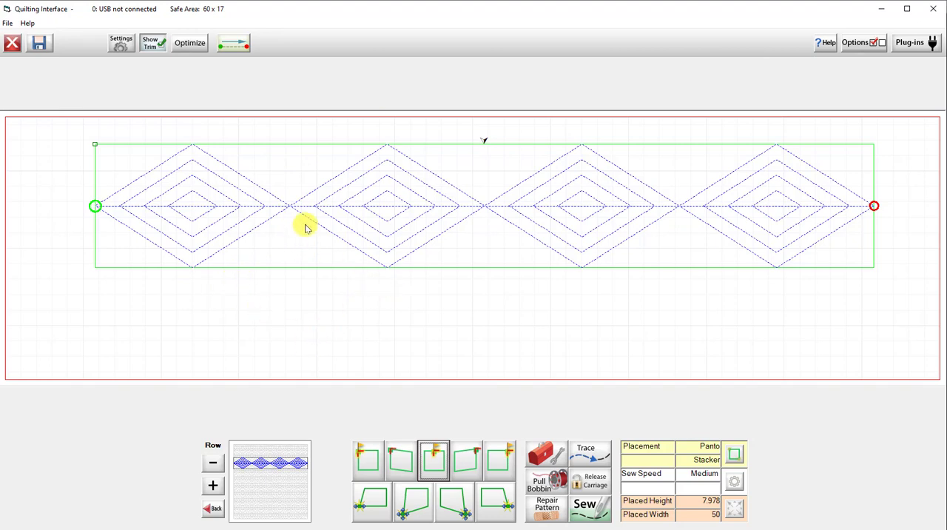
mouse_move(261, 195)
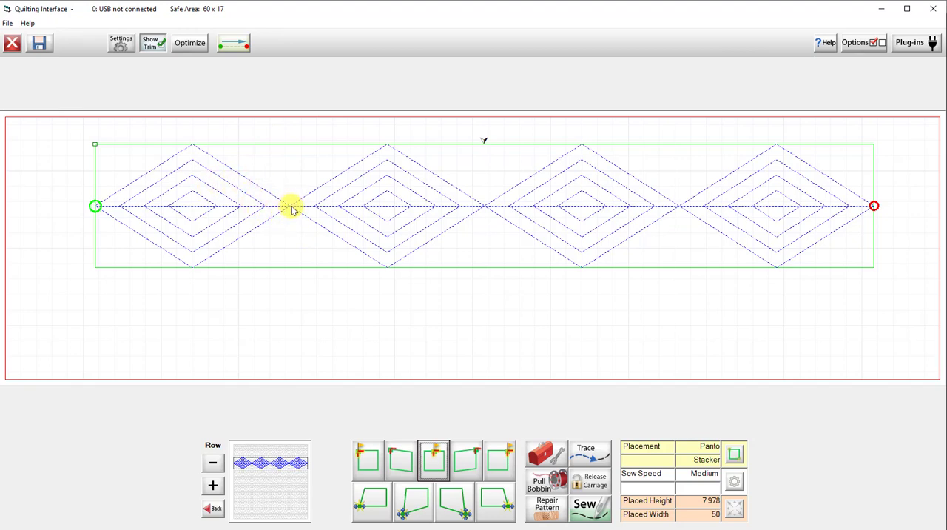
mouse_move(333, 206)
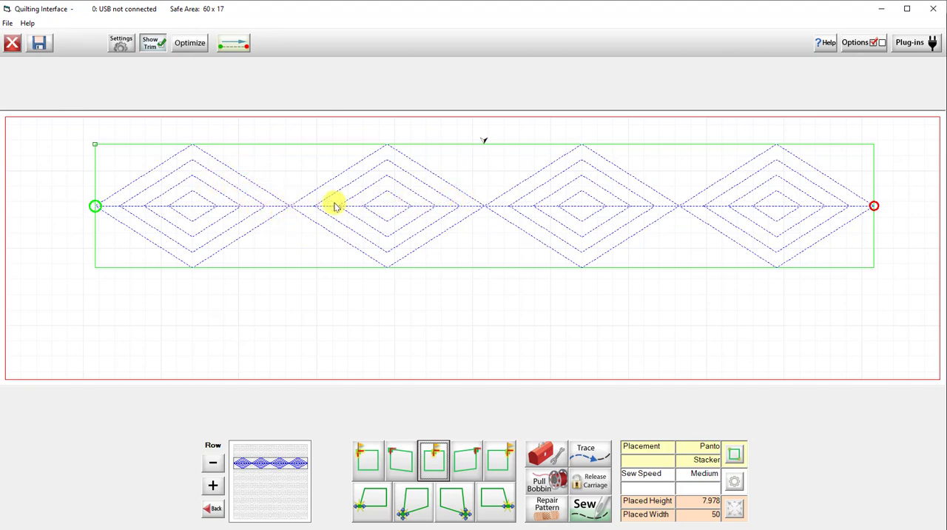
mouse_move(98, 200)
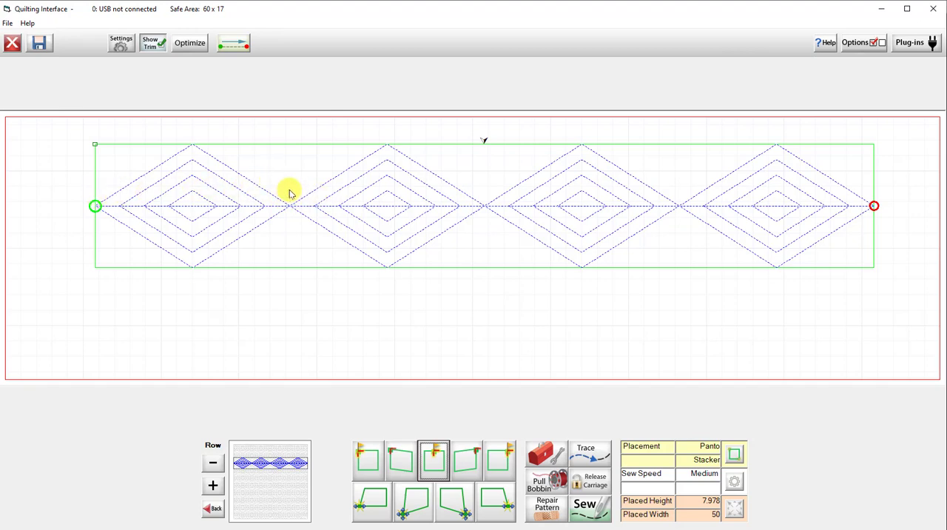
mouse_move(199, 135)
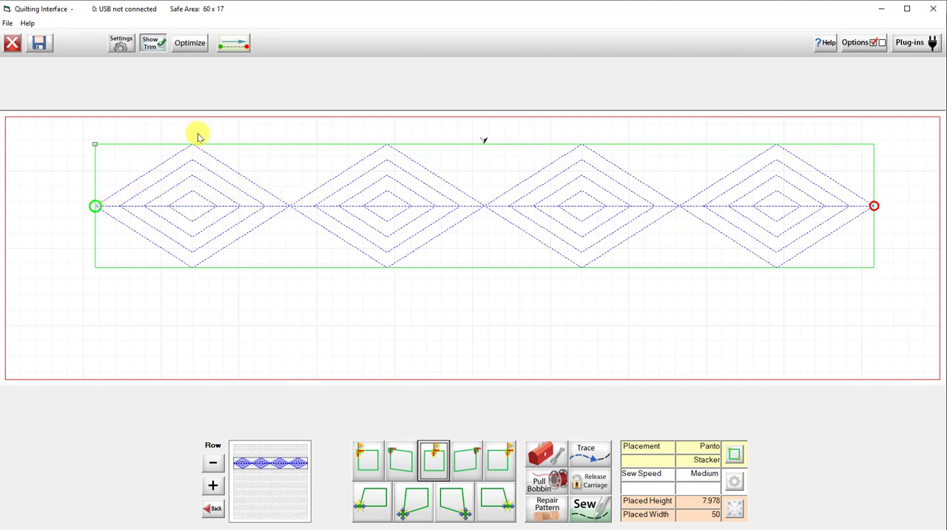
mouse_move(178, 131)
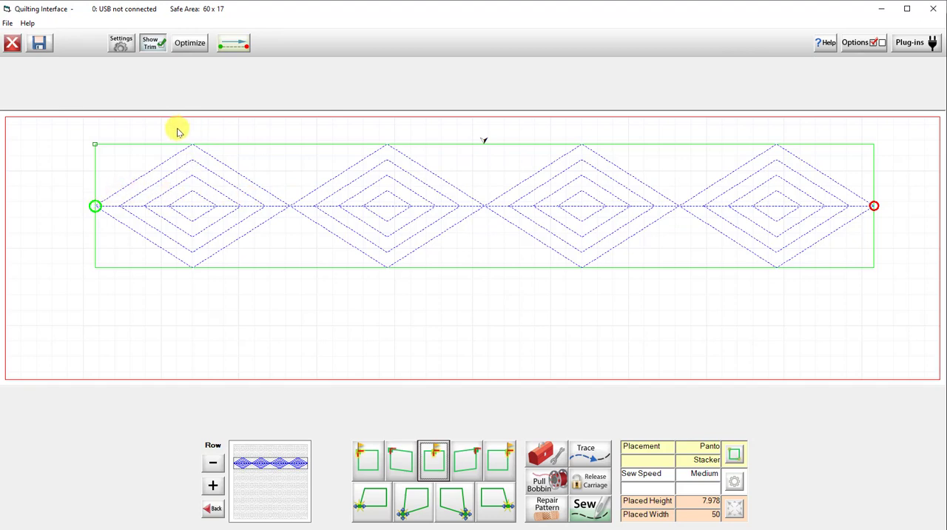
mouse_move(194, 127)
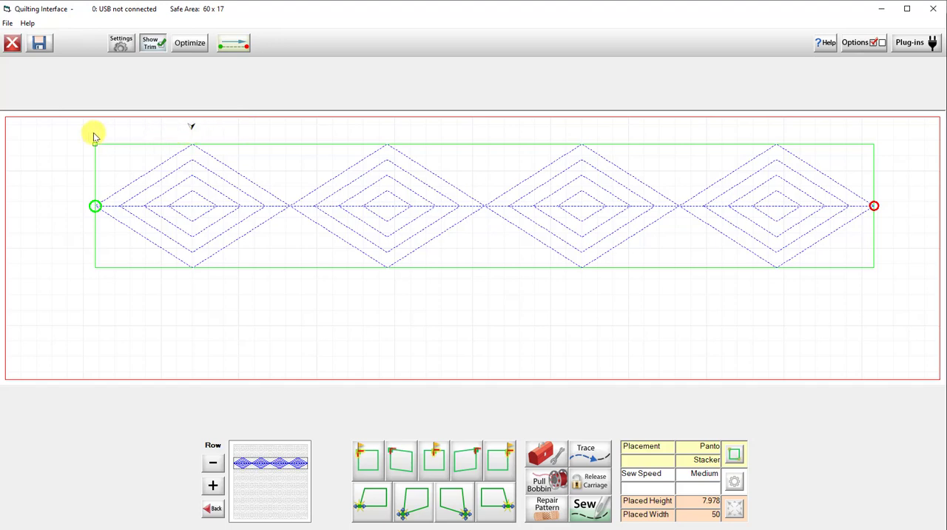
mouse_move(94, 130)
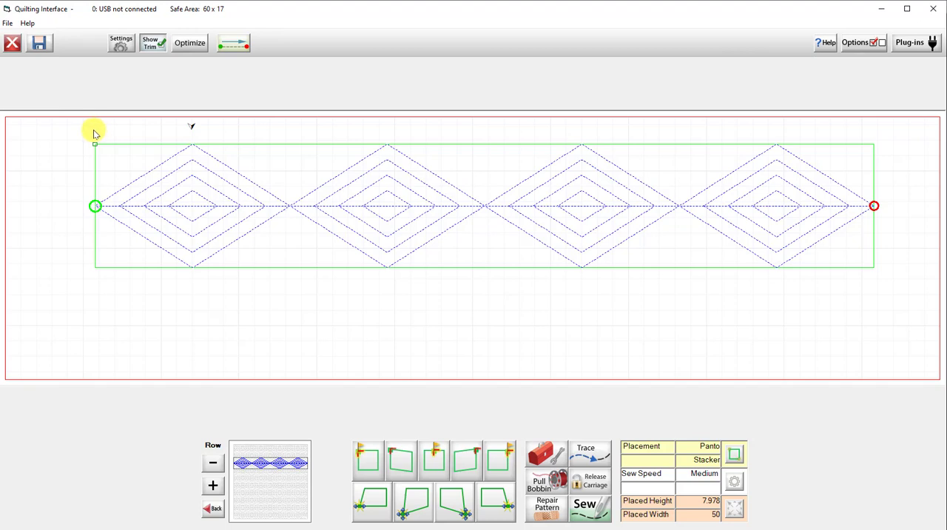
mouse_move(98, 145)
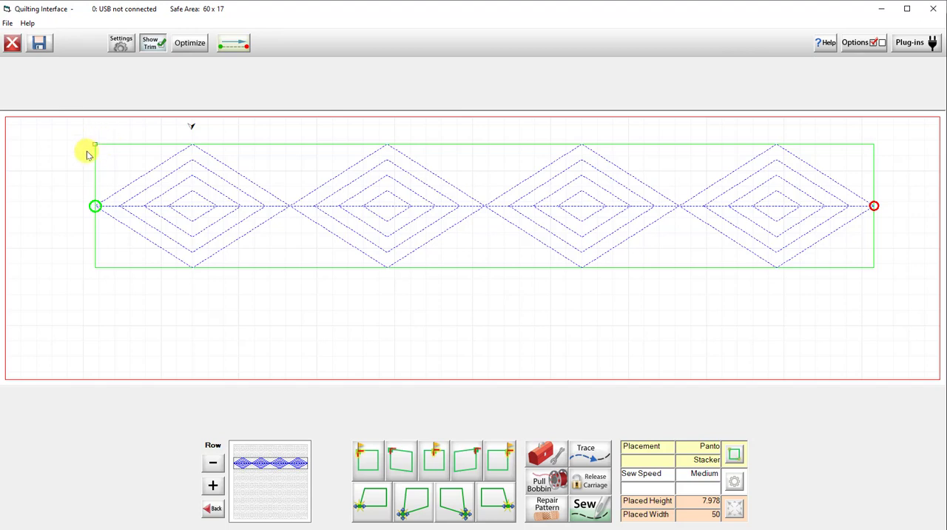
mouse_move(63, 145)
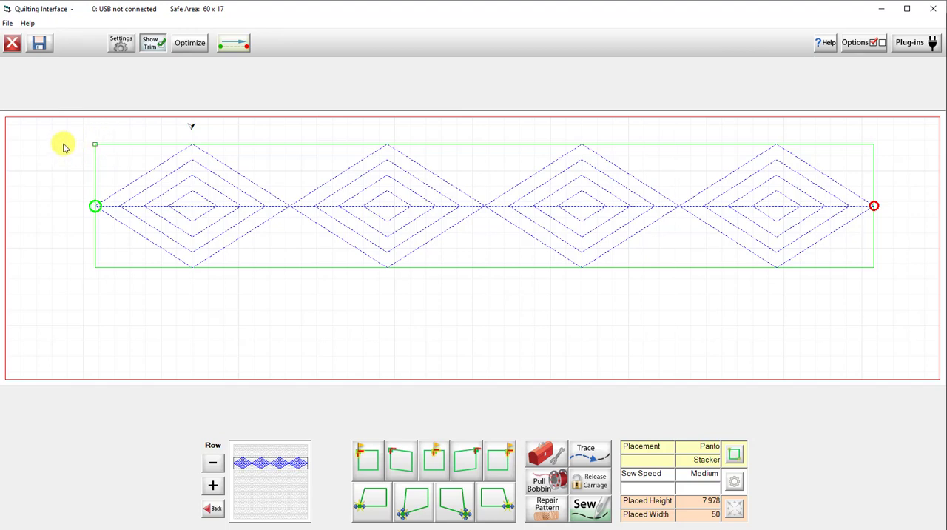
mouse_move(787, 156)
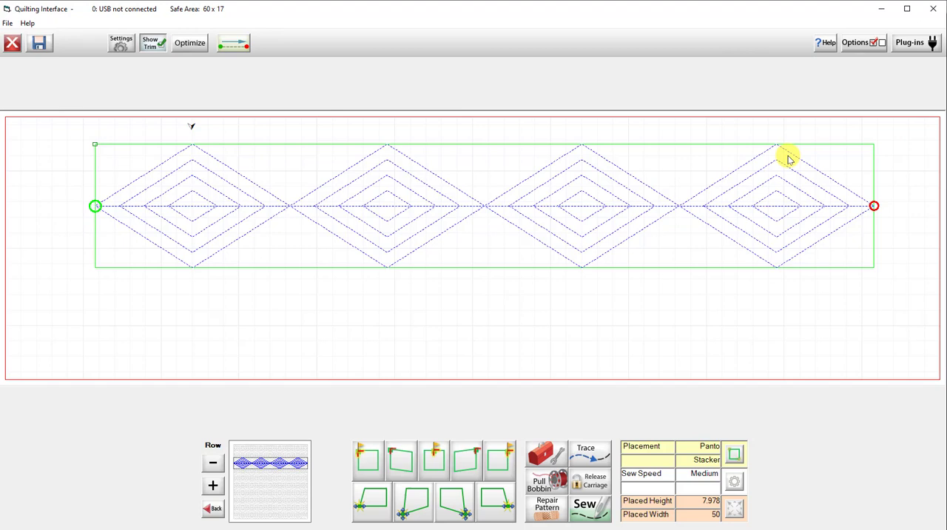
mouse_move(302, 369)
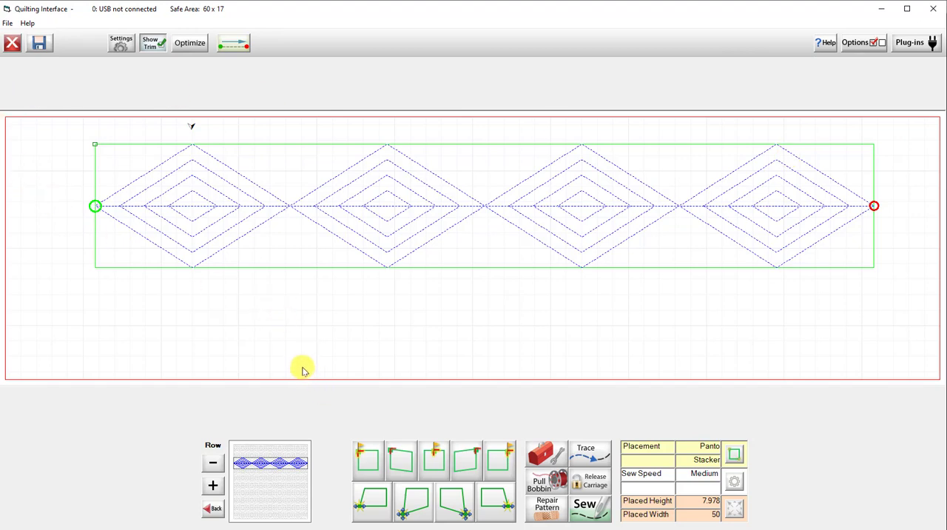
mouse_move(286, 363)
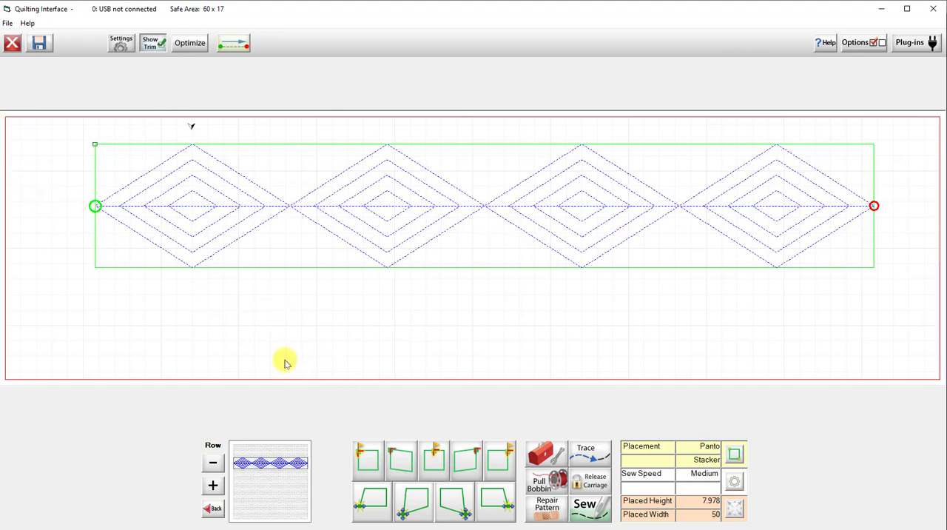
mouse_move(285, 355)
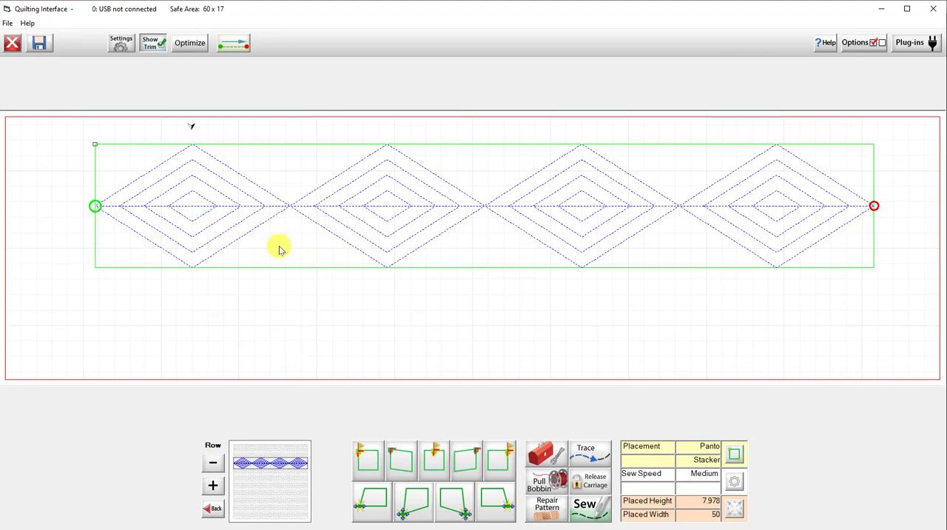
mouse_move(391, 325)
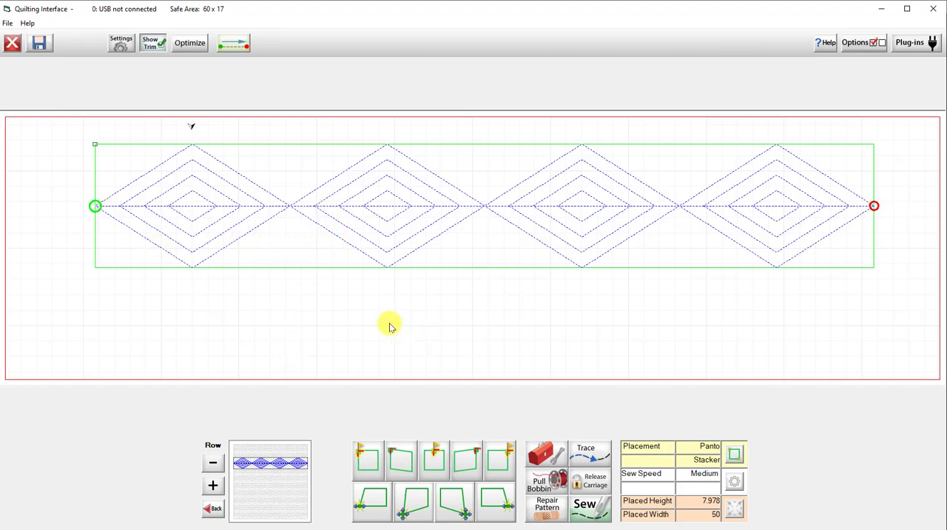
mouse_move(453, 317)
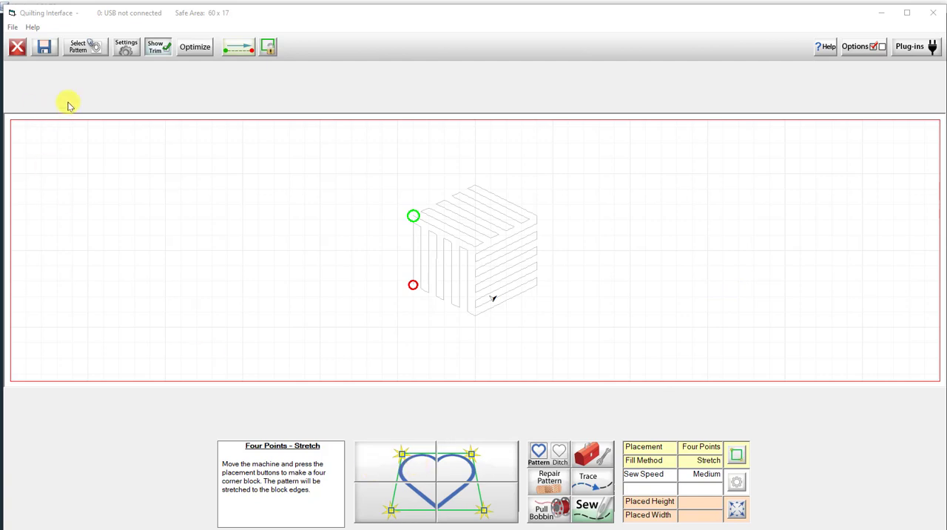
mouse_move(126, 53)
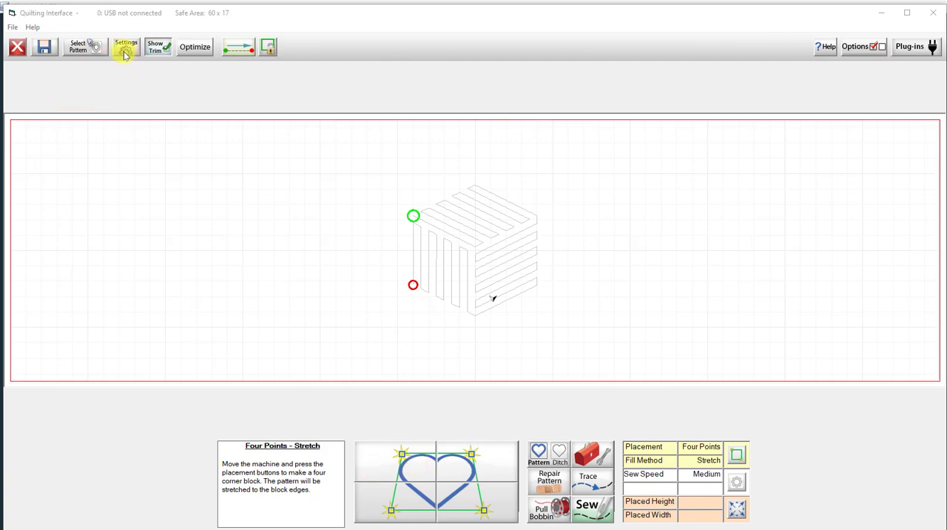
mouse_move(467, 312)
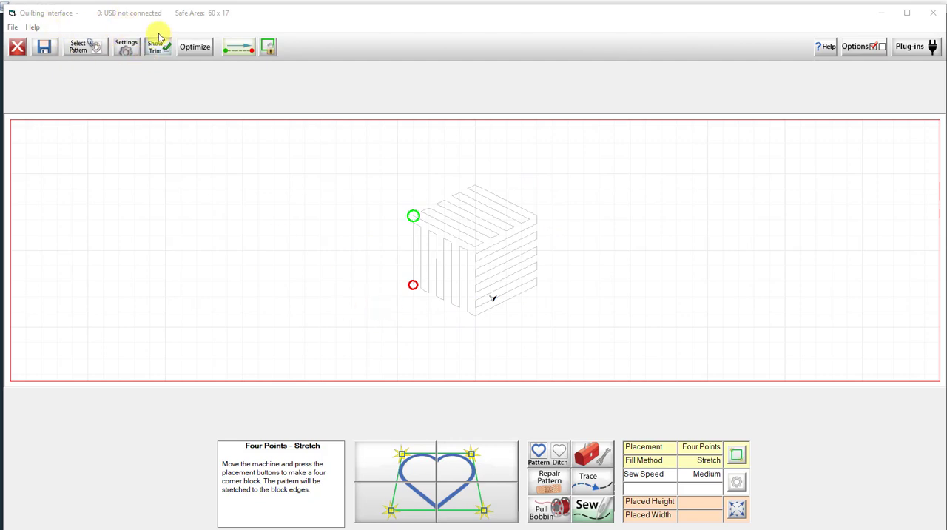
- Switch the cube block's placement method to Block Stretch
click(124, 46)
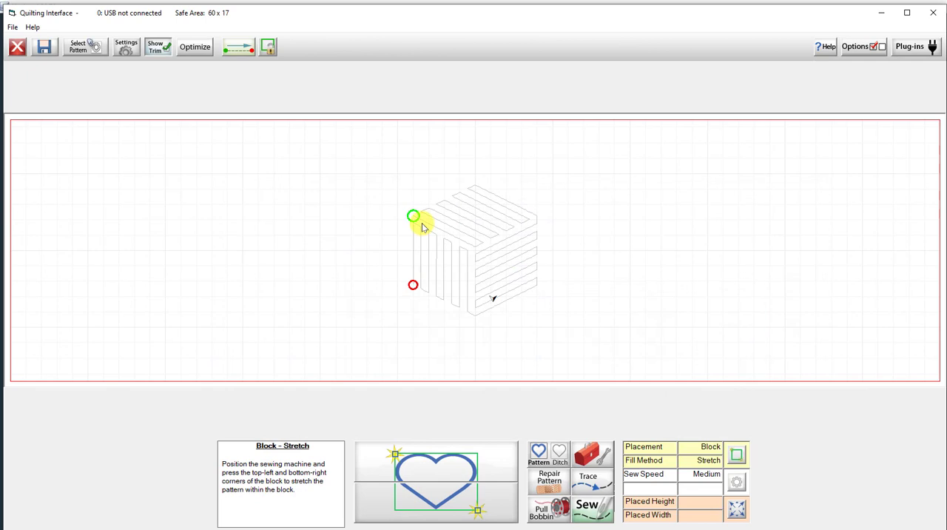
mouse_move(488, 309)
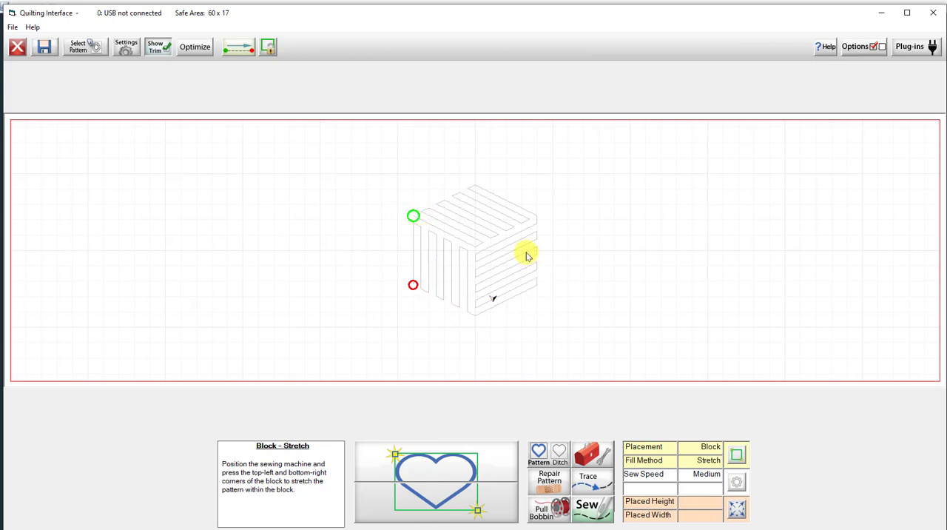
mouse_move(397, 178)
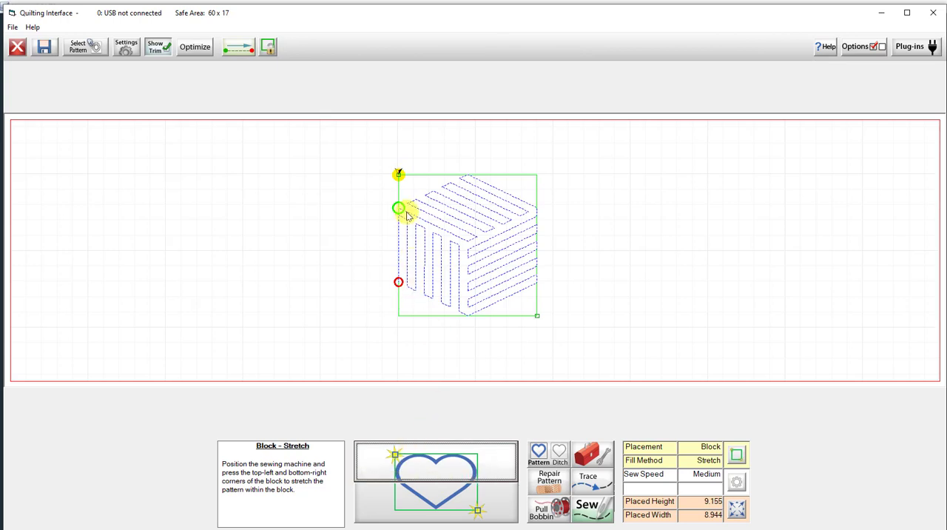
mouse_move(516, 139)
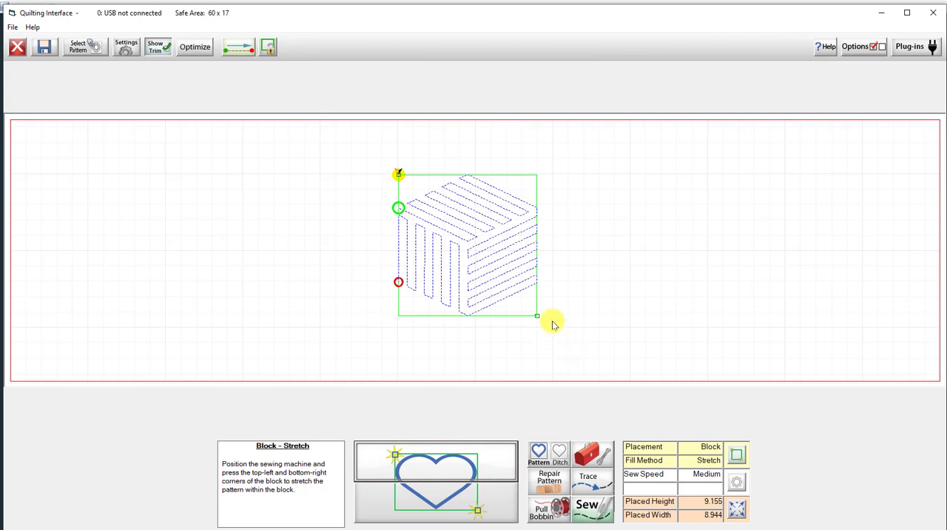
mouse_move(548, 320)
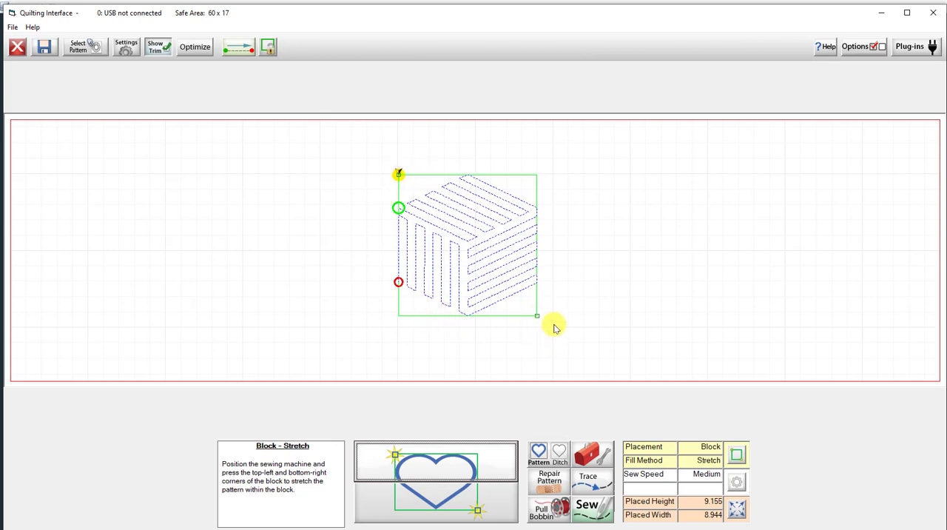
- Enlarge the cube block from its lower-right corner to about 9.836 high by 9.994 wide
drag(537, 317, 554, 326)
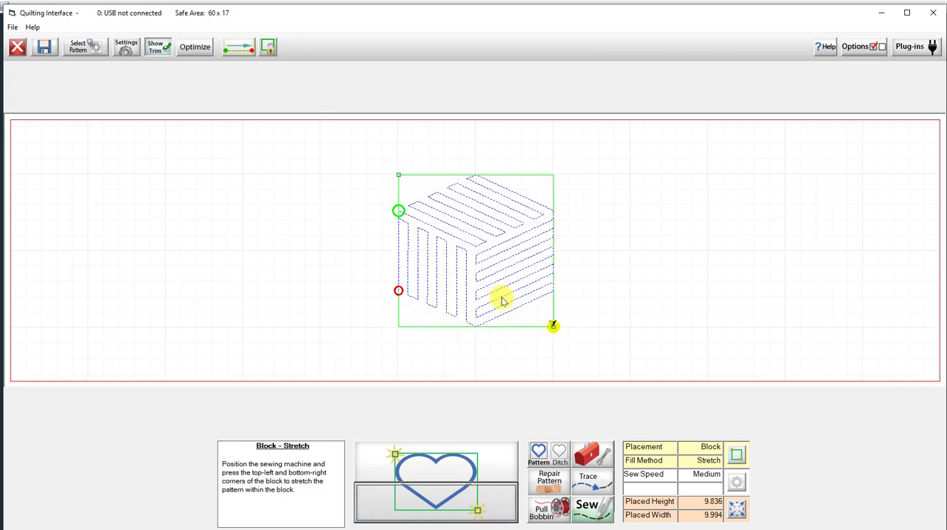
mouse_move(531, 298)
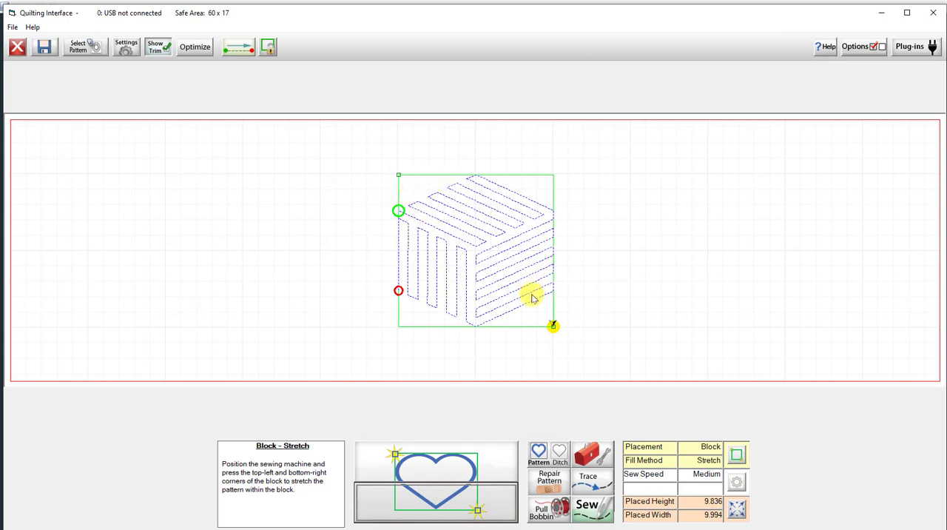
mouse_move(345, 268)
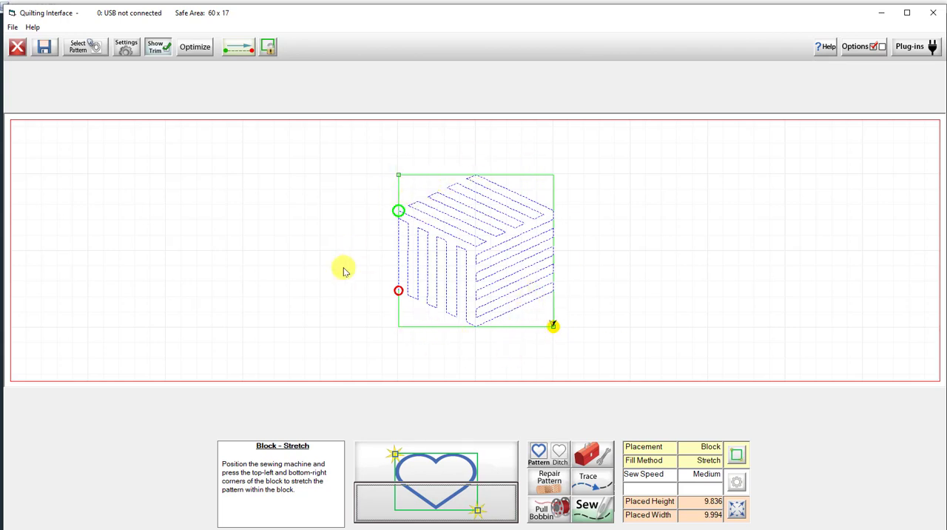
mouse_move(402, 198)
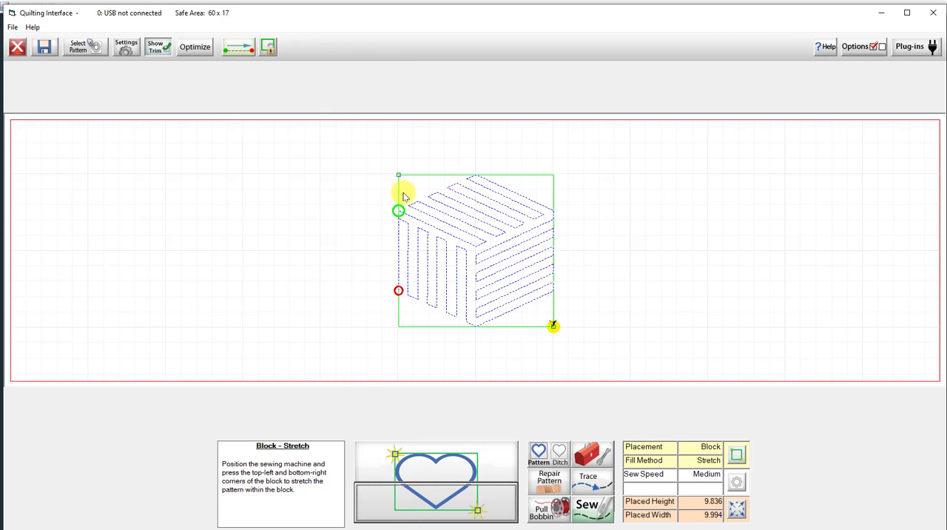
mouse_move(434, 151)
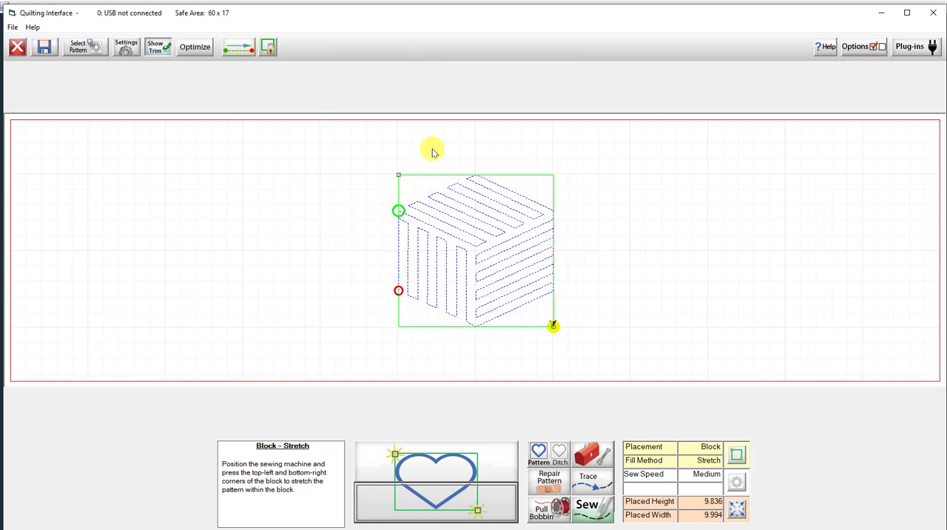
mouse_move(434, 436)
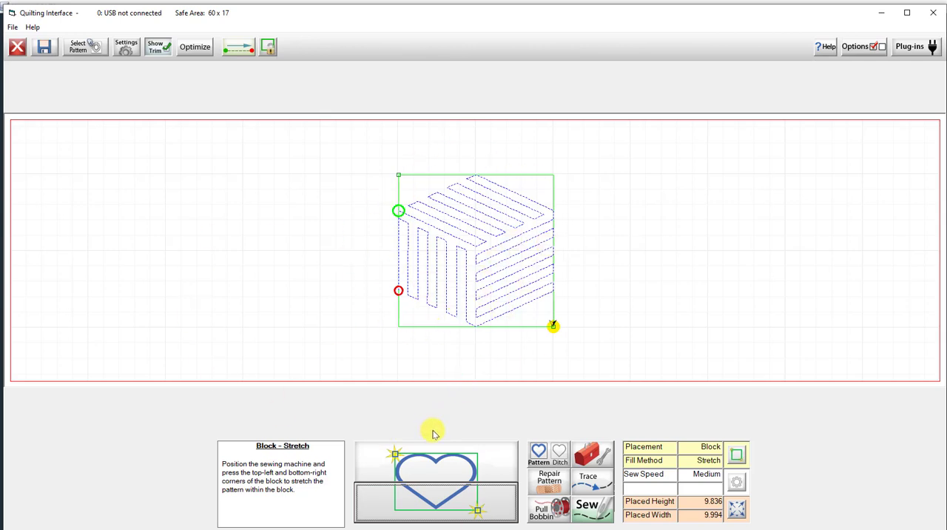
mouse_move(459, 225)
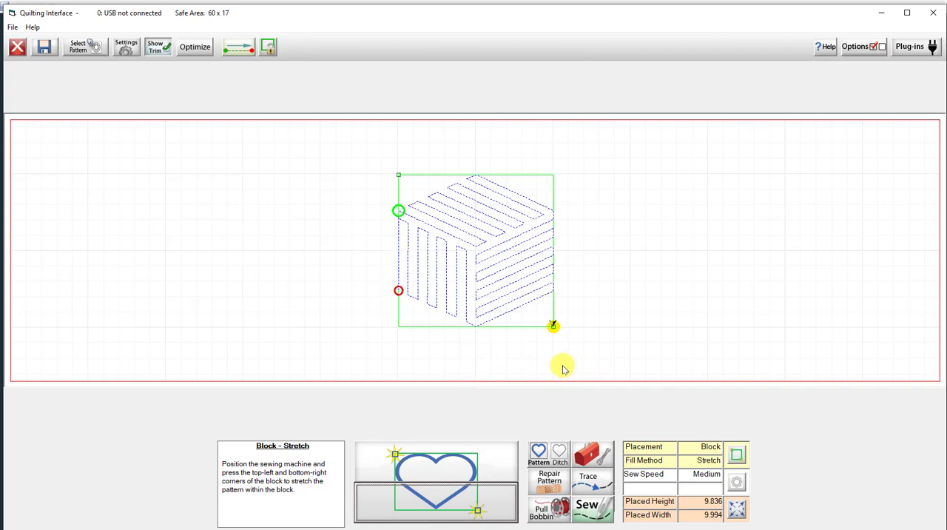
mouse_move(567, 365)
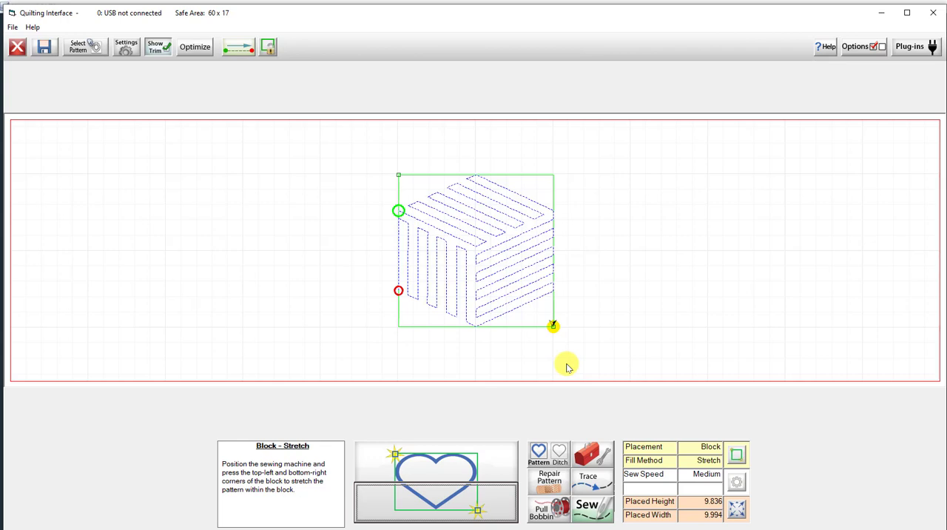
mouse_move(435, 259)
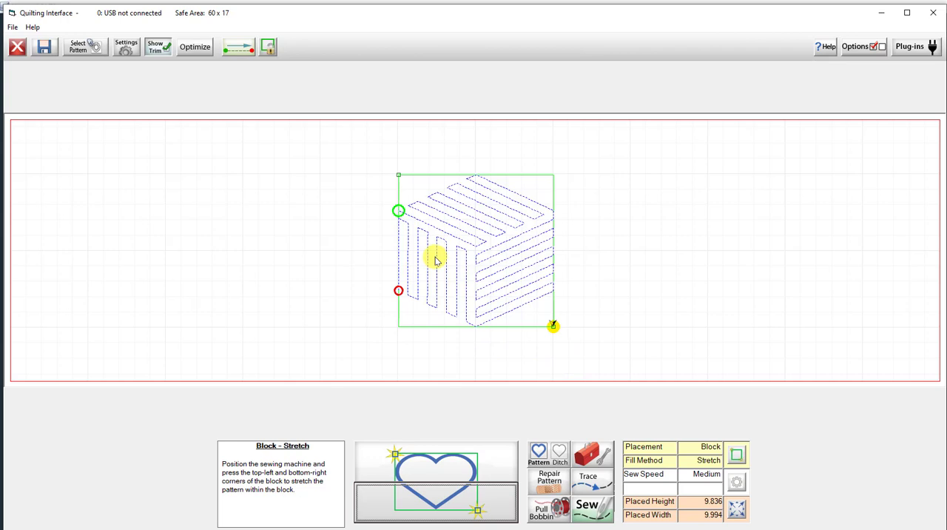
mouse_move(422, 223)
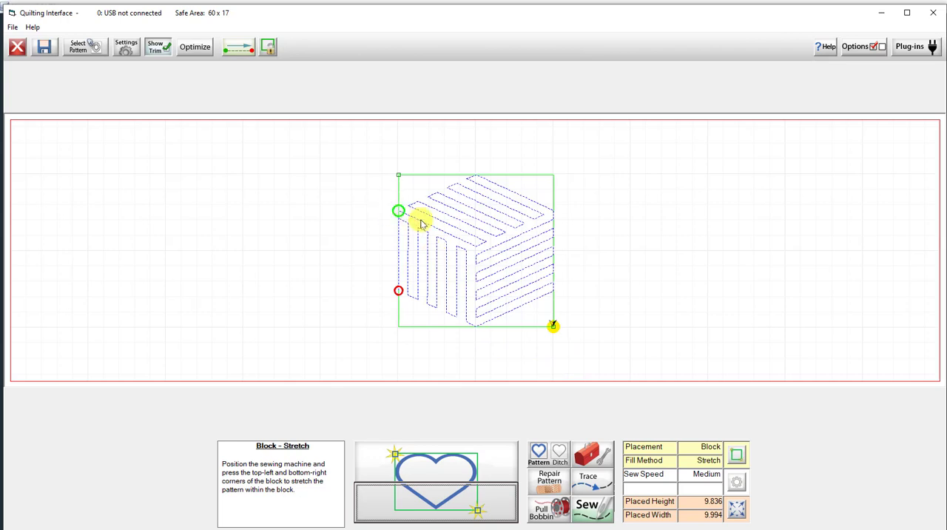
mouse_move(427, 281)
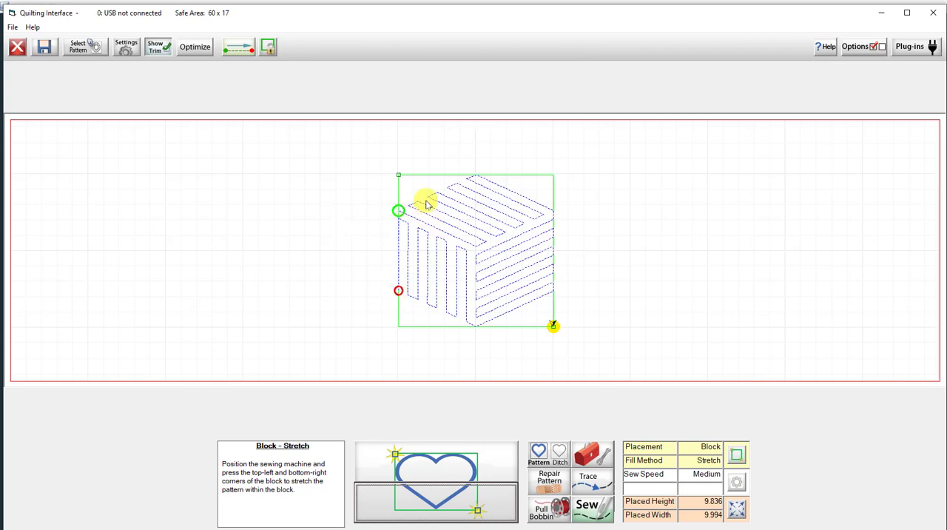
mouse_move(560, 299)
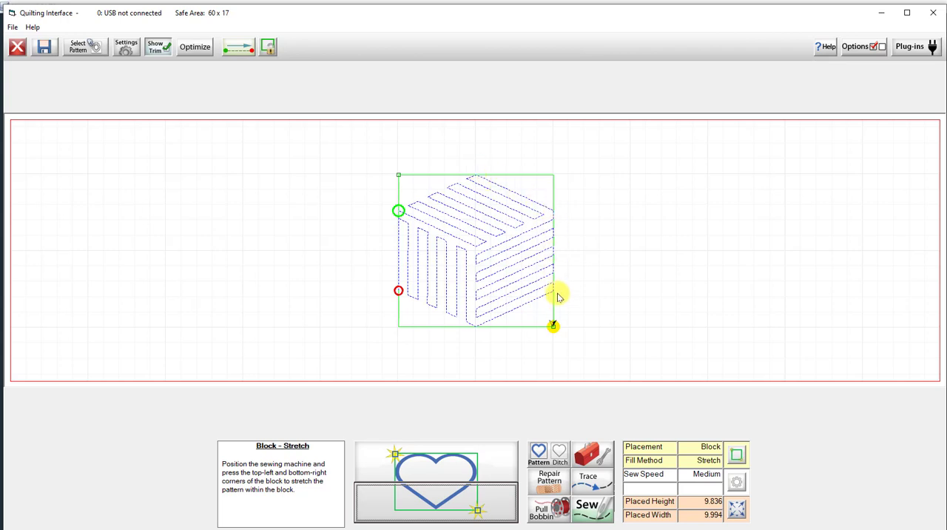
mouse_move(398, 222)
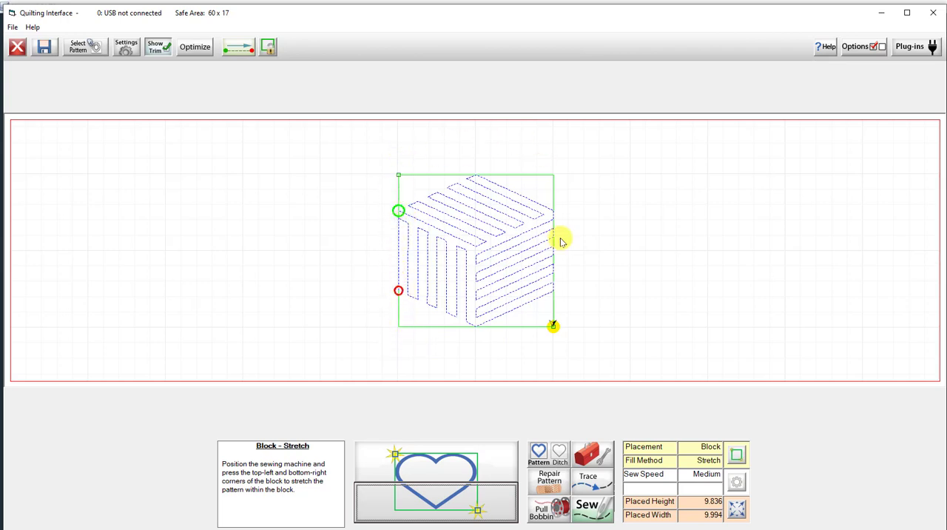
mouse_move(383, 297)
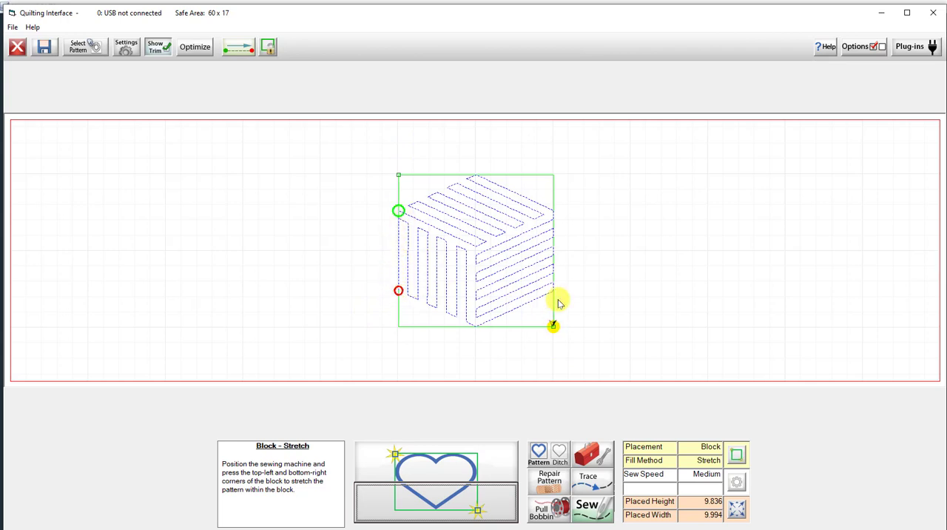
mouse_move(552, 258)
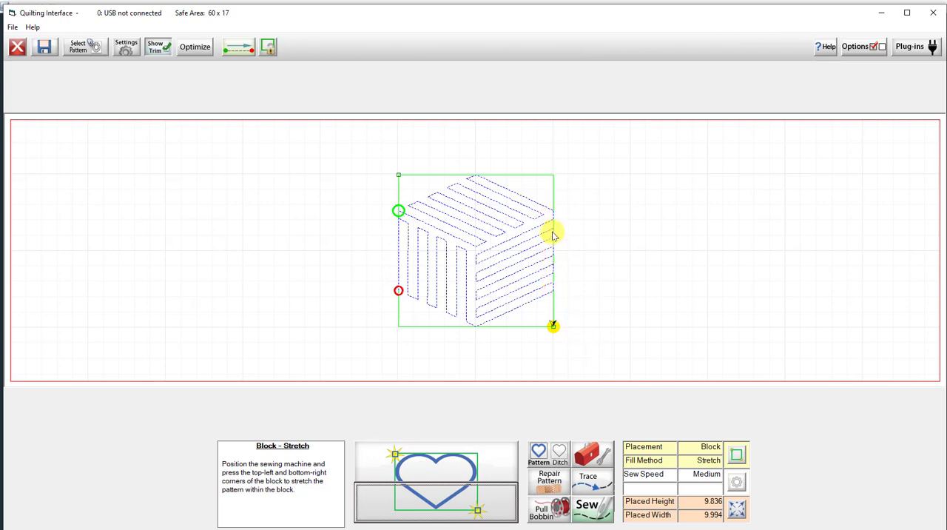
mouse_move(554, 215)
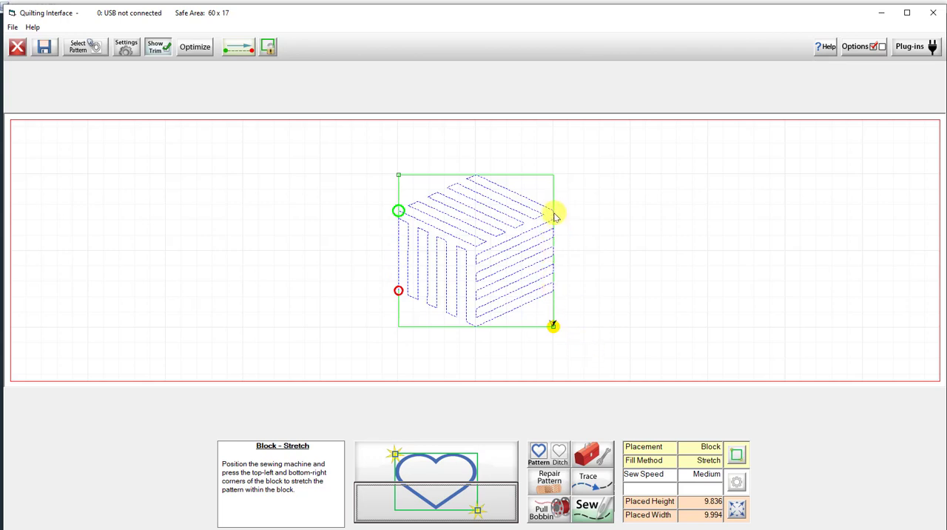
mouse_move(546, 276)
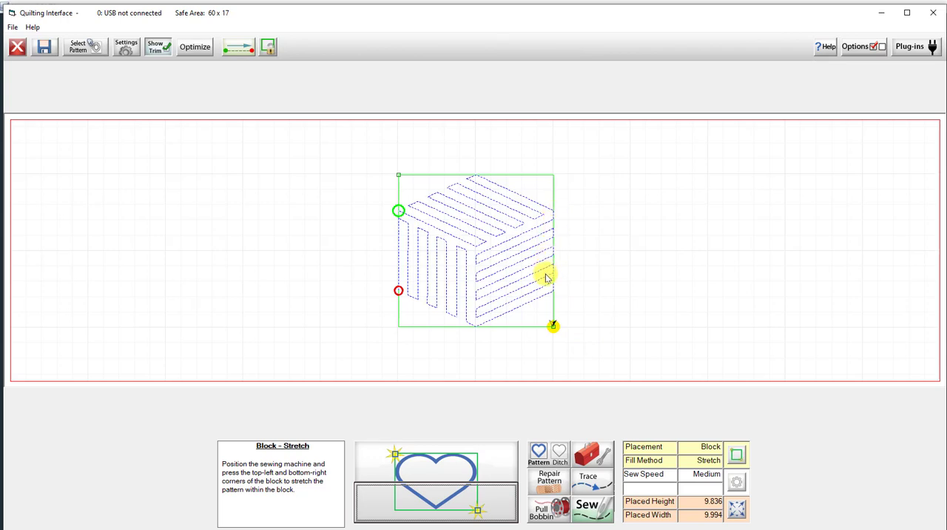
mouse_move(398, 210)
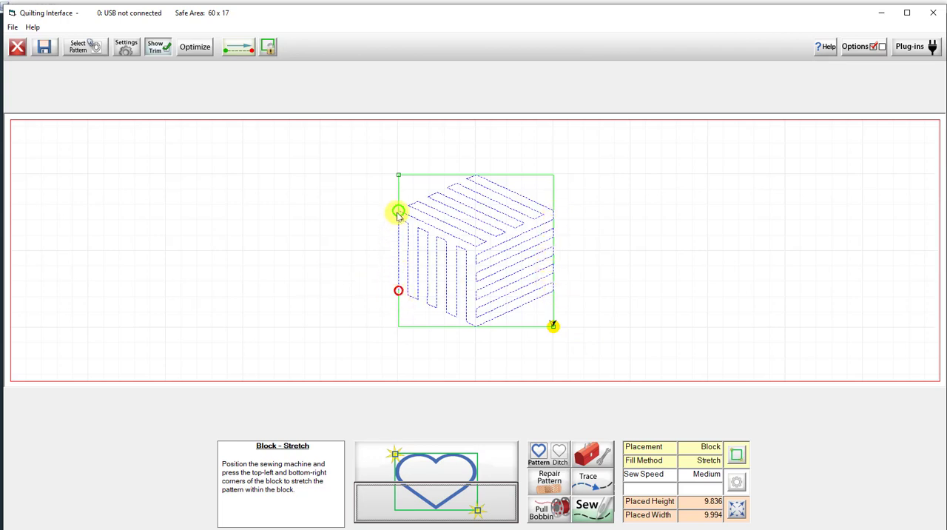
mouse_move(391, 262)
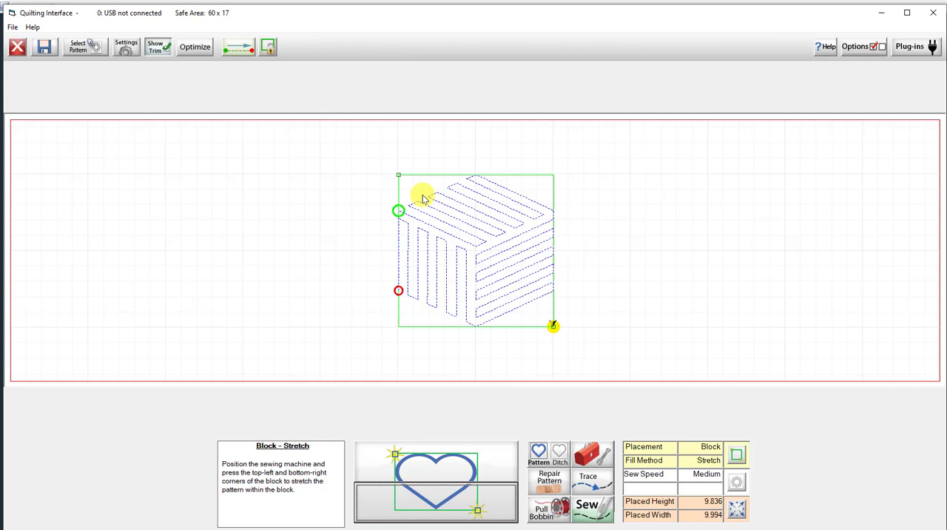
mouse_move(406, 359)
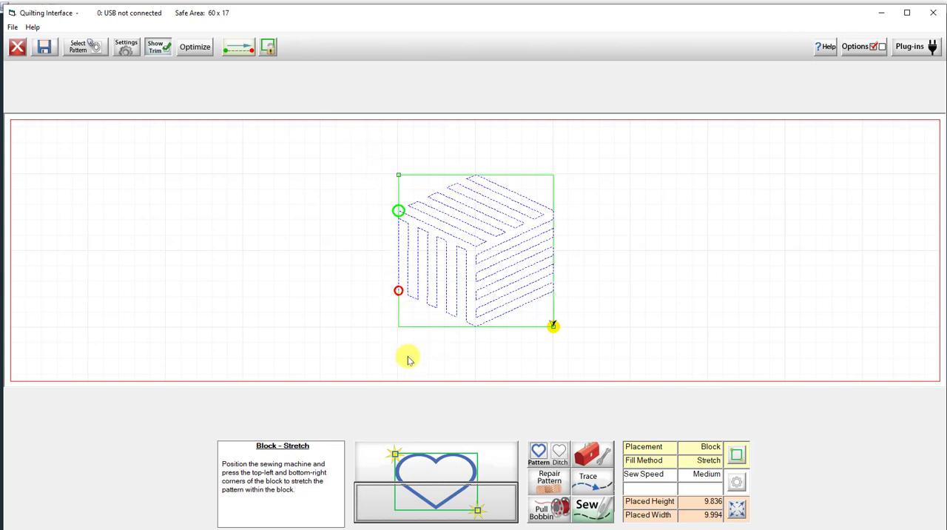
mouse_move(583, 376)
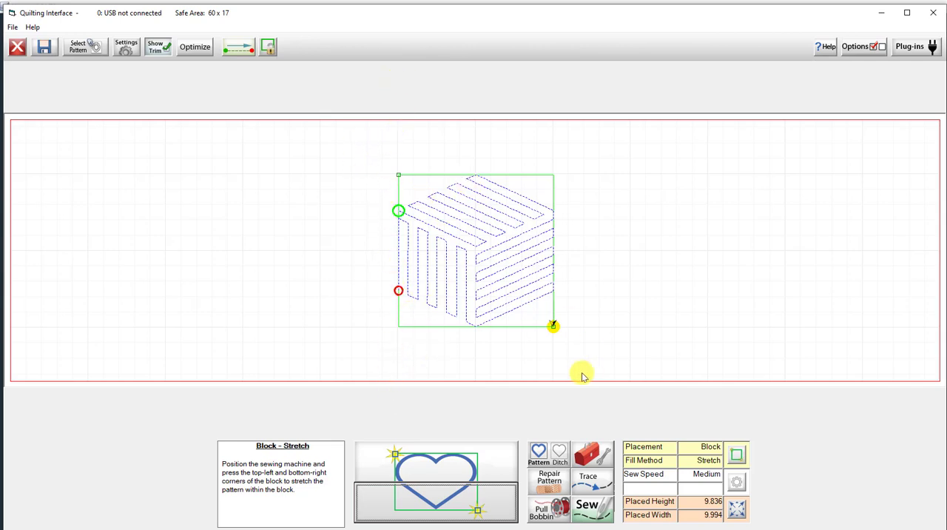
mouse_move(590, 290)
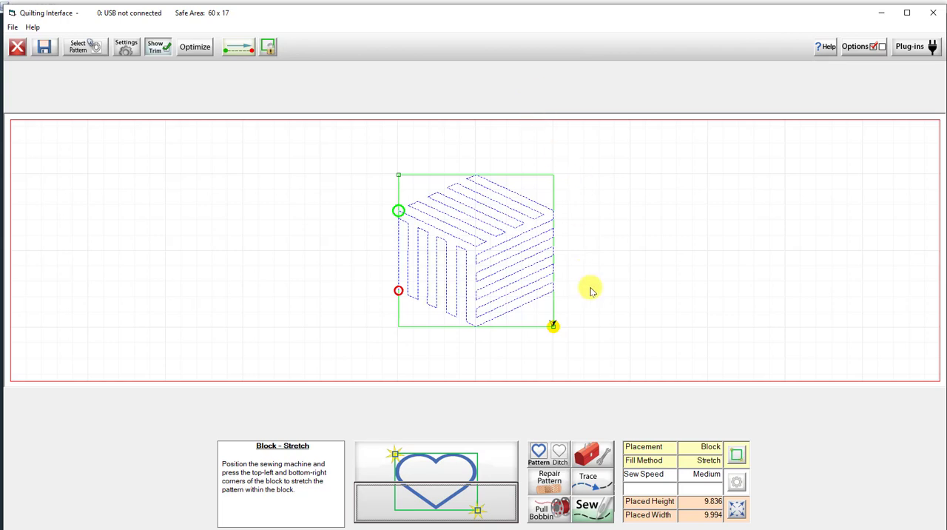
mouse_move(570, 225)
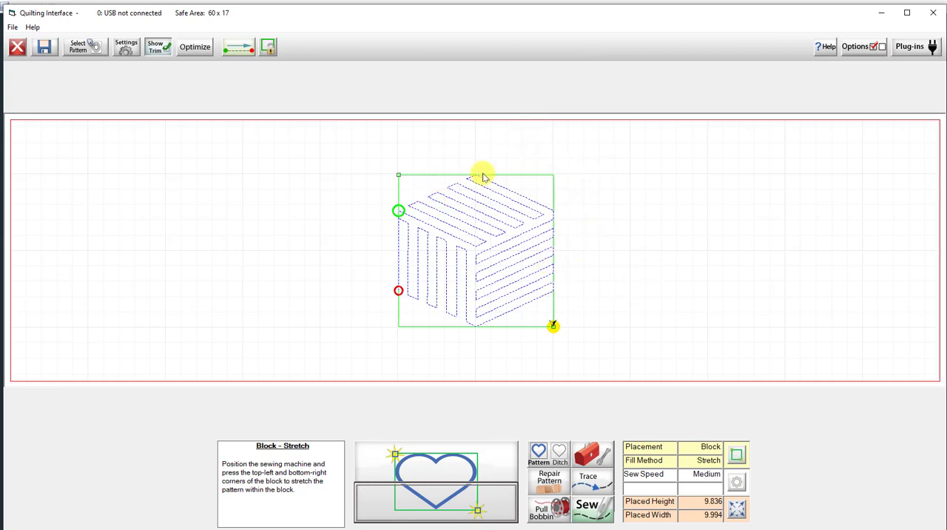
mouse_move(478, 179)
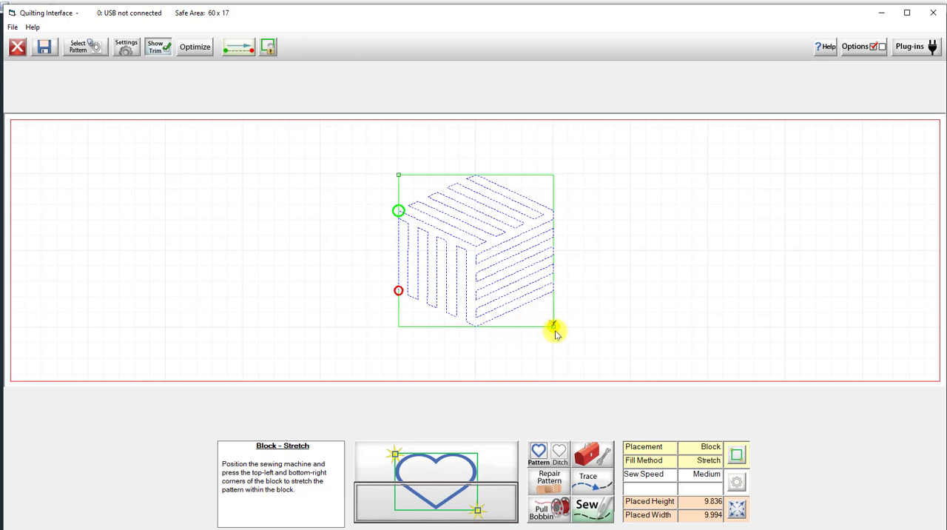
mouse_move(574, 328)
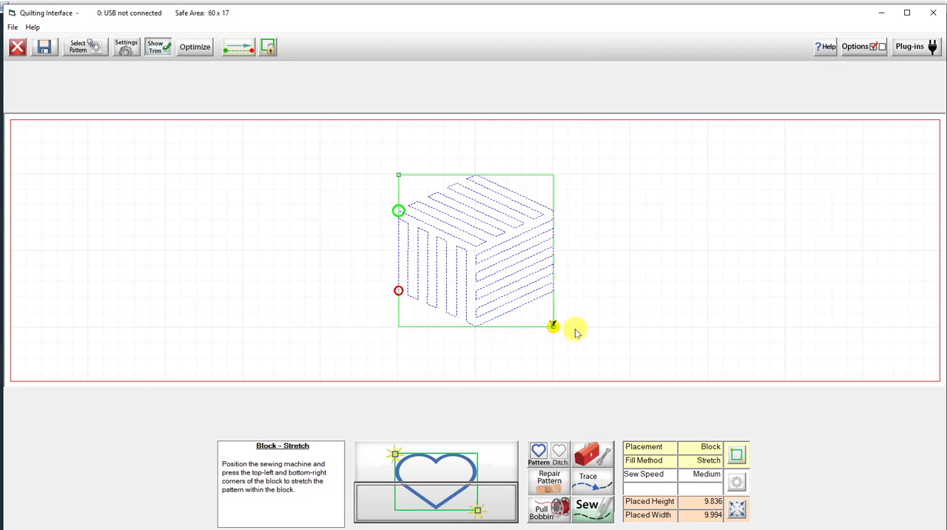
mouse_move(504, 181)
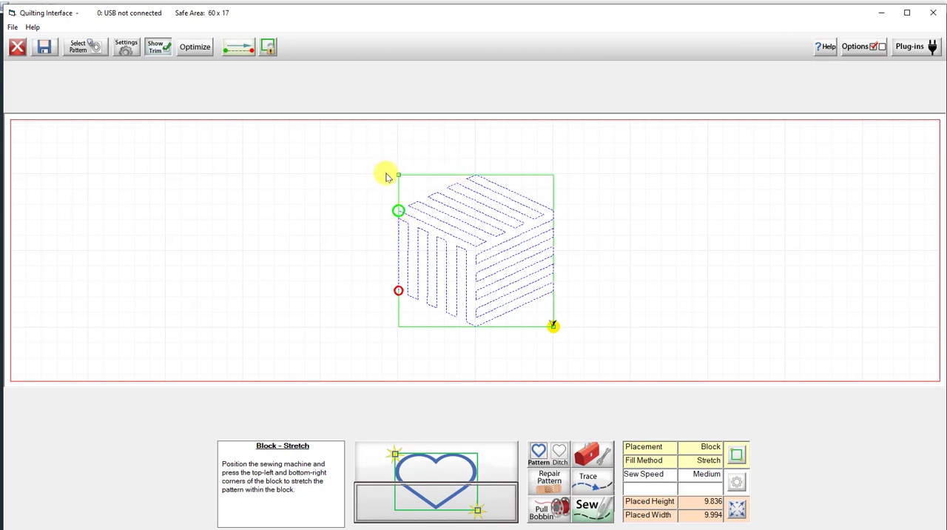
mouse_move(561, 290)
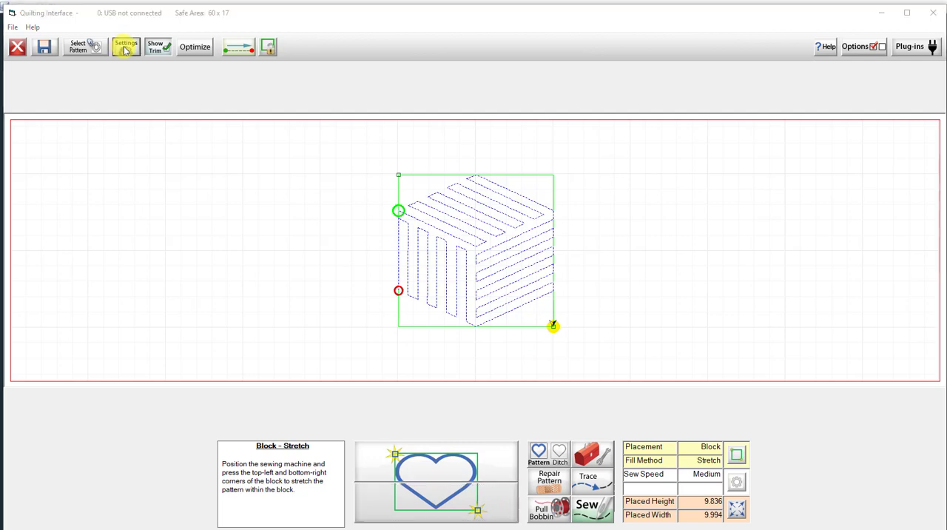
- Switch the cube block's placement back to Four Points Stretch
click(124, 47)
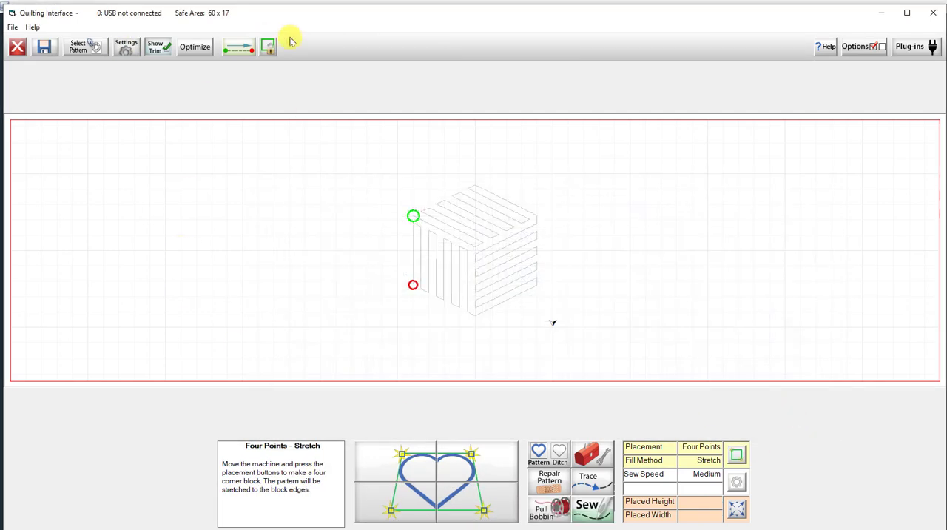
mouse_move(398, 176)
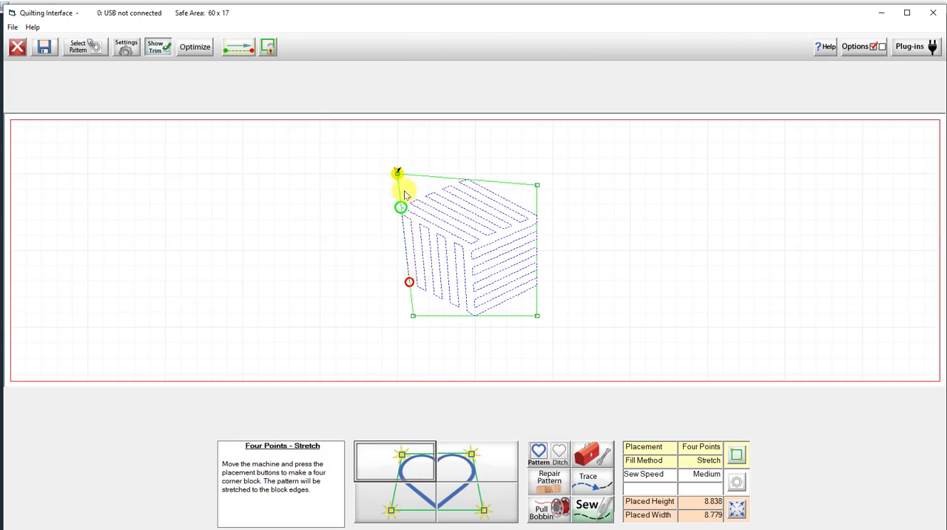
mouse_move(409, 186)
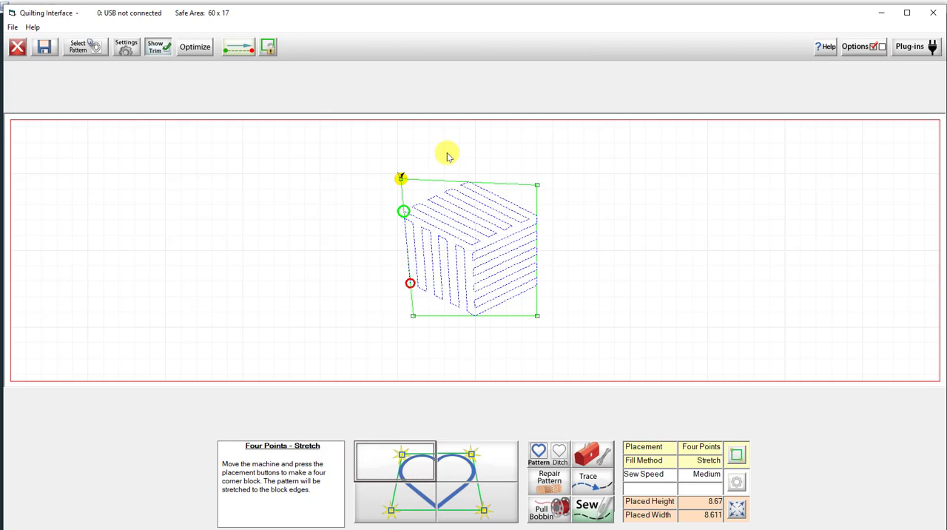
mouse_move(479, 225)
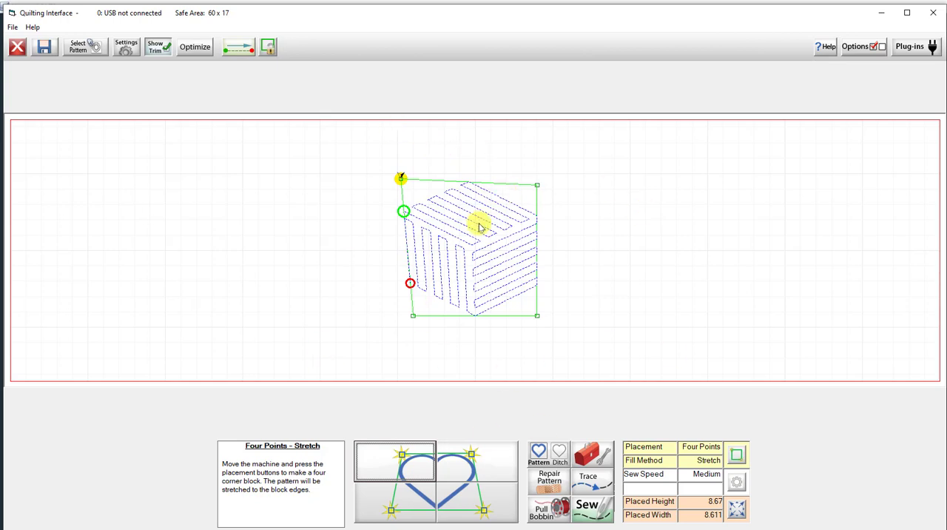
mouse_move(527, 267)
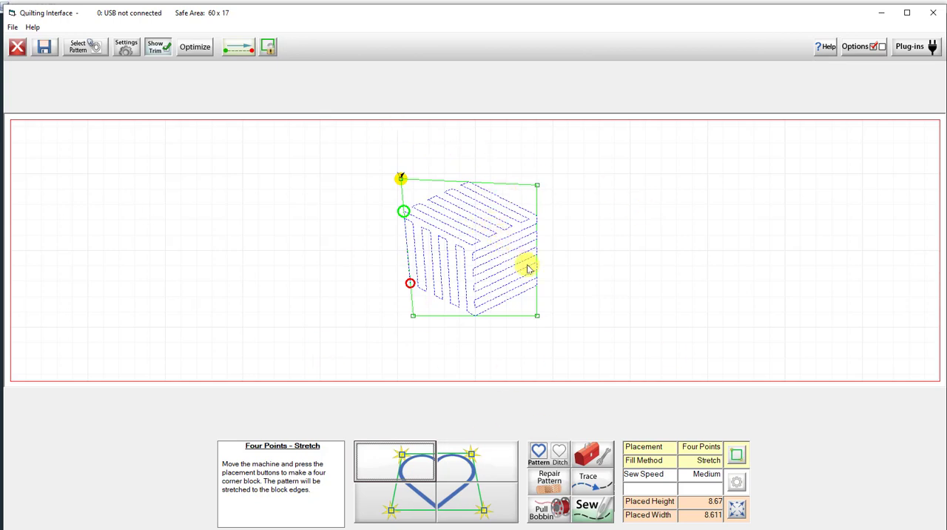
mouse_move(400, 338)
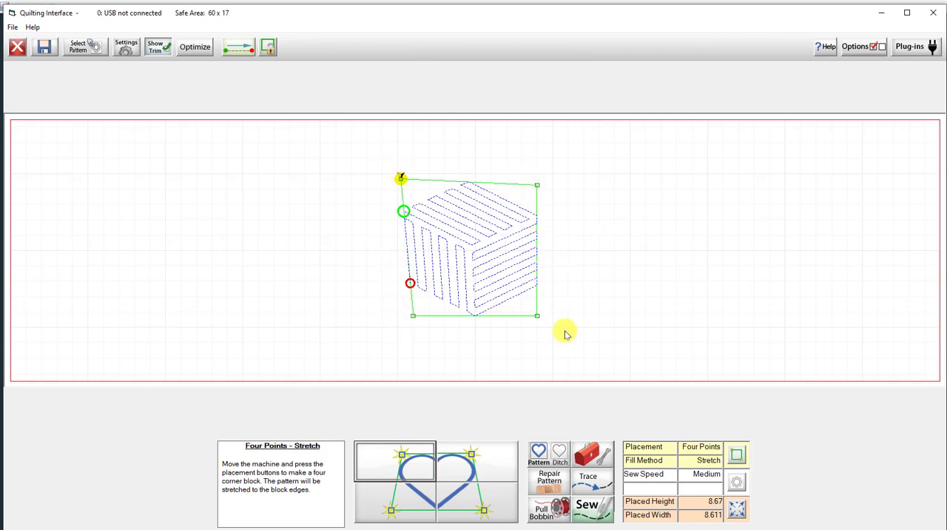
mouse_move(536, 348)
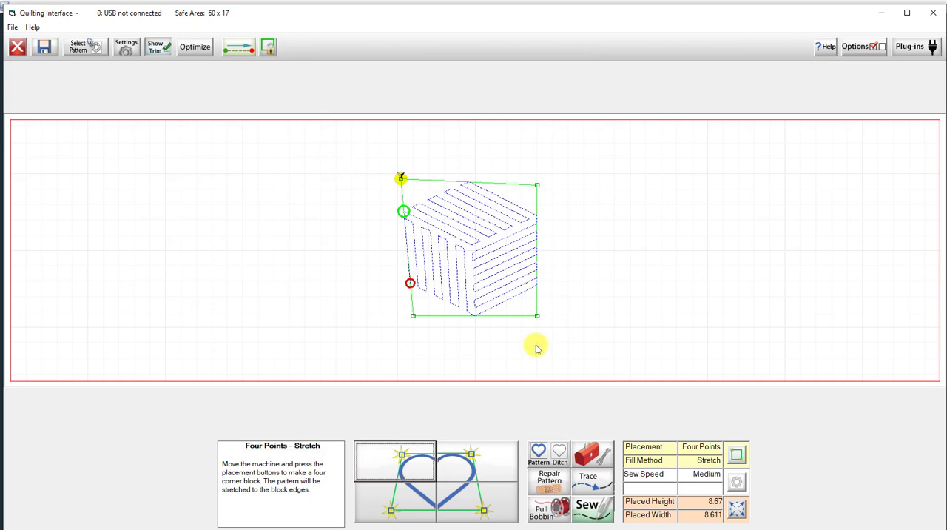
mouse_move(568, 302)
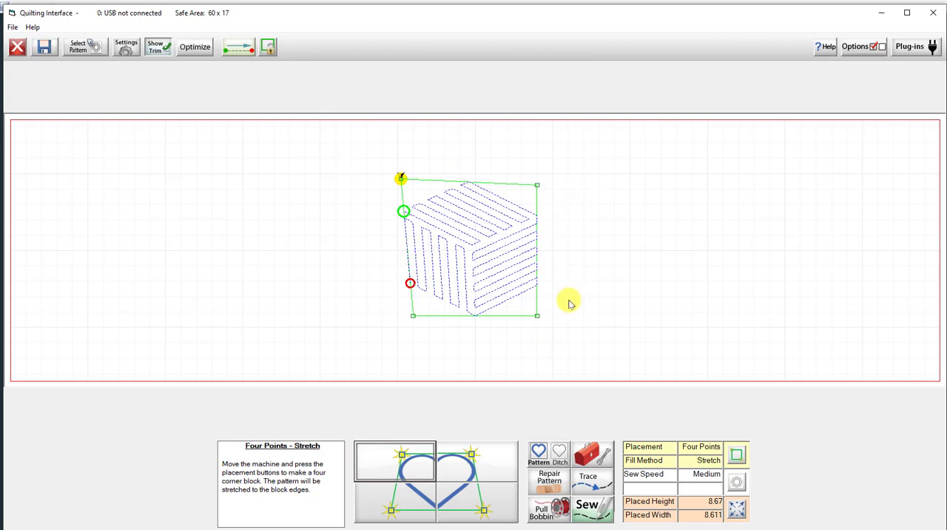
mouse_move(402, 211)
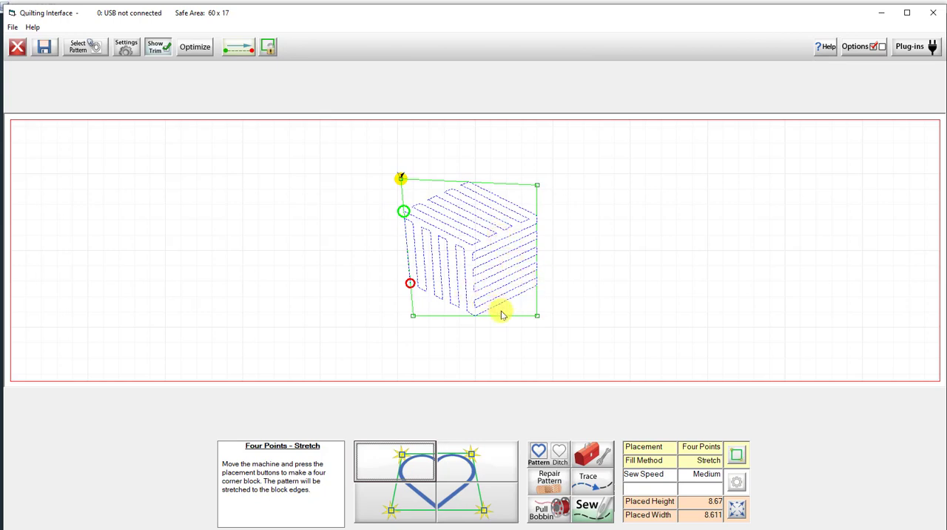
mouse_move(510, 324)
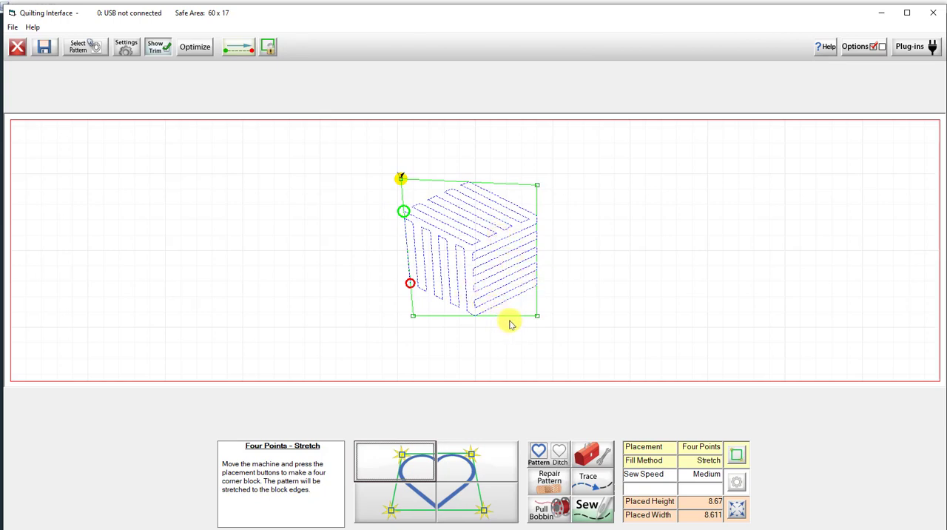
mouse_move(521, 329)
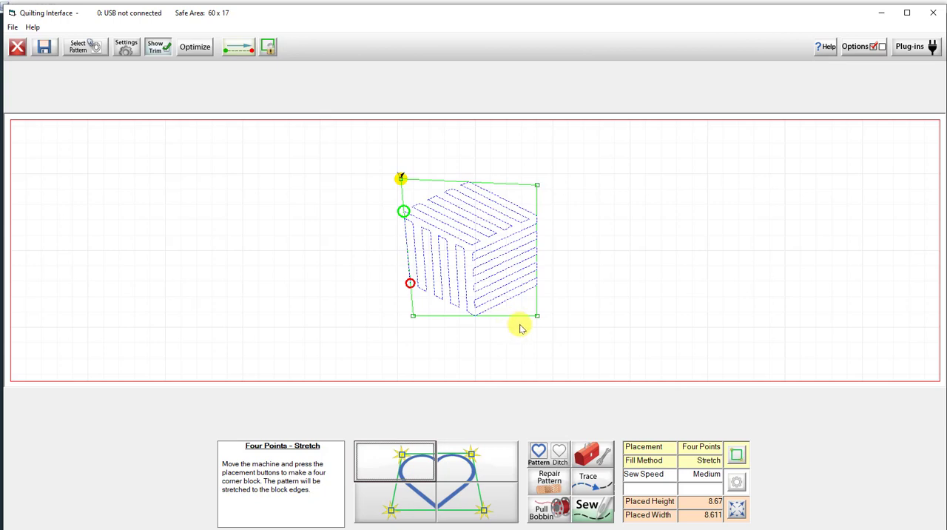
mouse_move(598, 296)
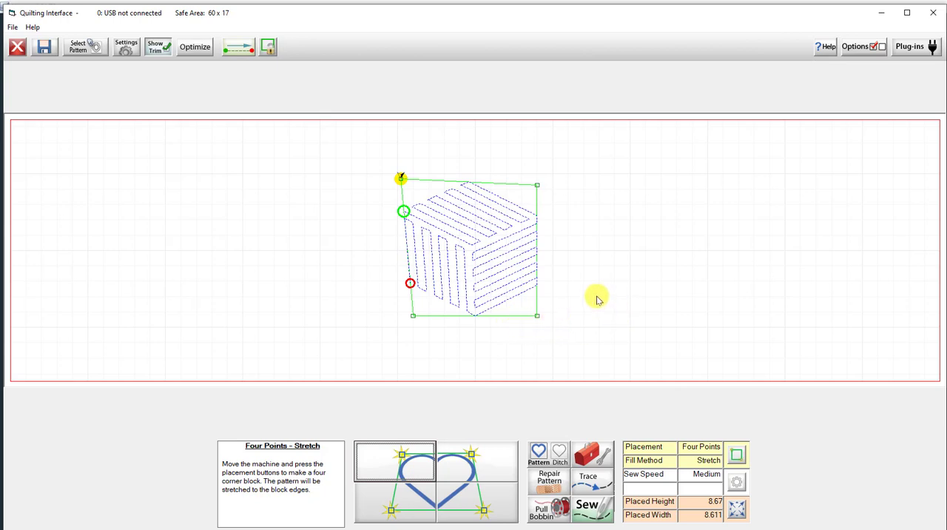
mouse_move(595, 287)
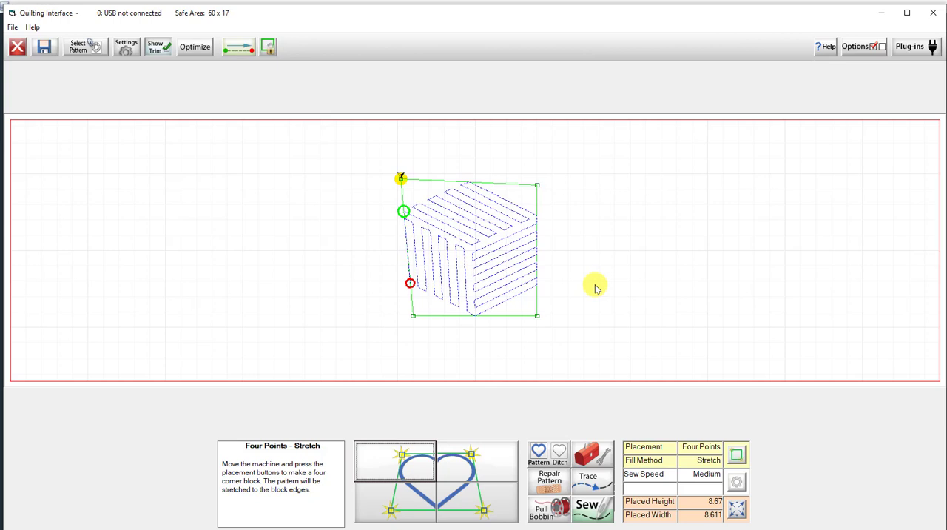
mouse_move(570, 276)
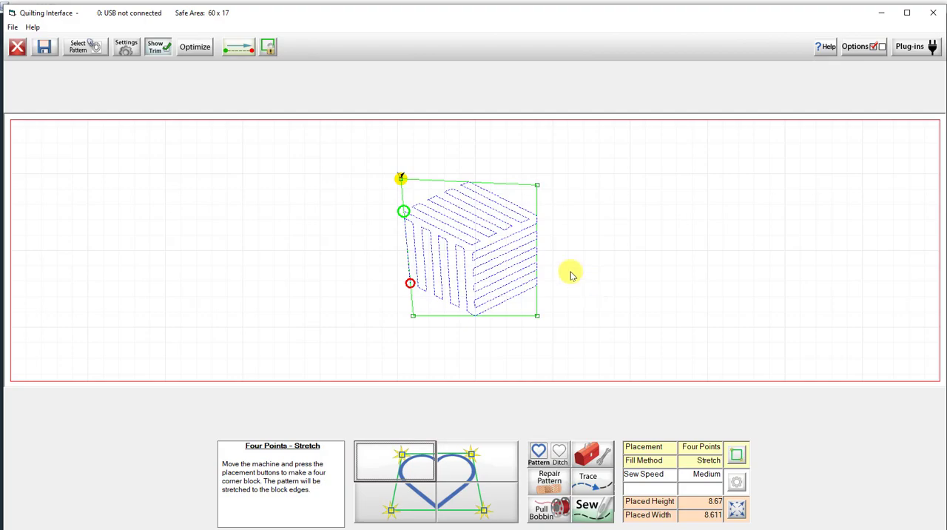